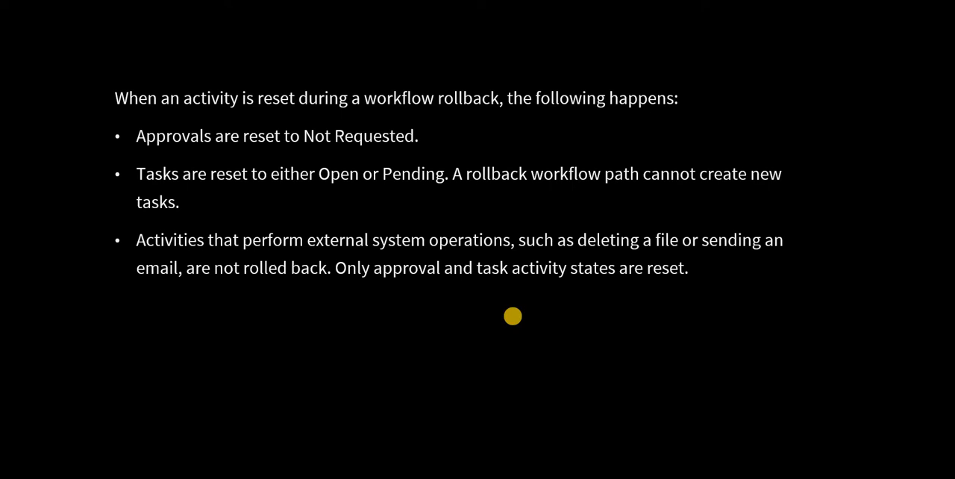
{"action": "mouse_move", "coordinate": [230, 148]}
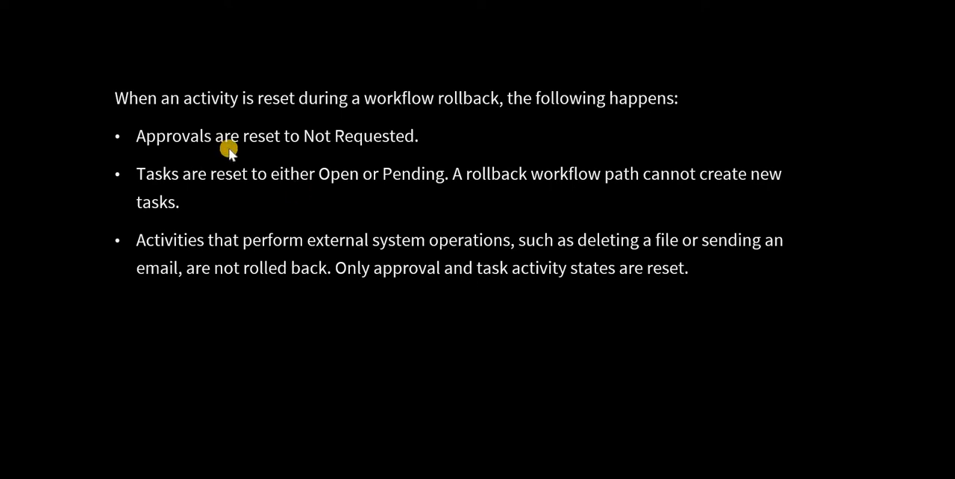
{"action": "mouse_move", "coordinate": [218, 197]}
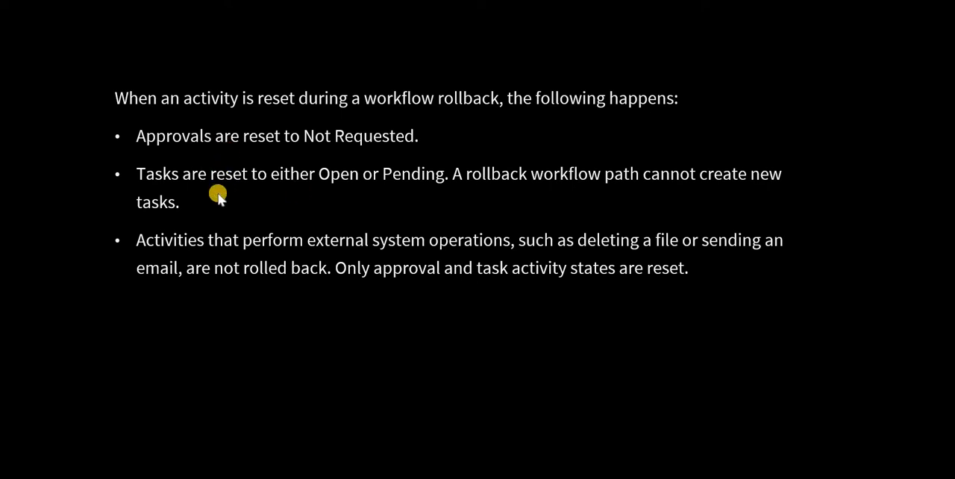
{"action": "mouse_move", "coordinate": [539, 185]}
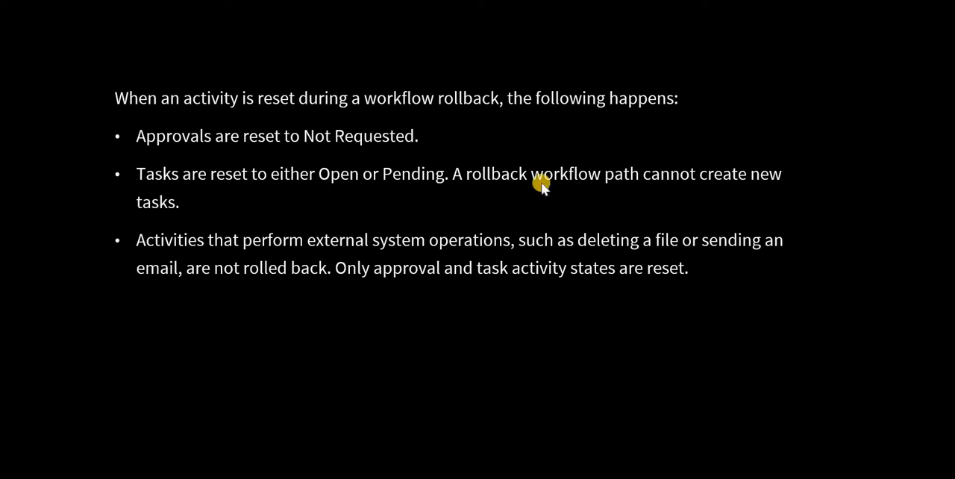
{"action": "mouse_move", "coordinate": [555, 188]}
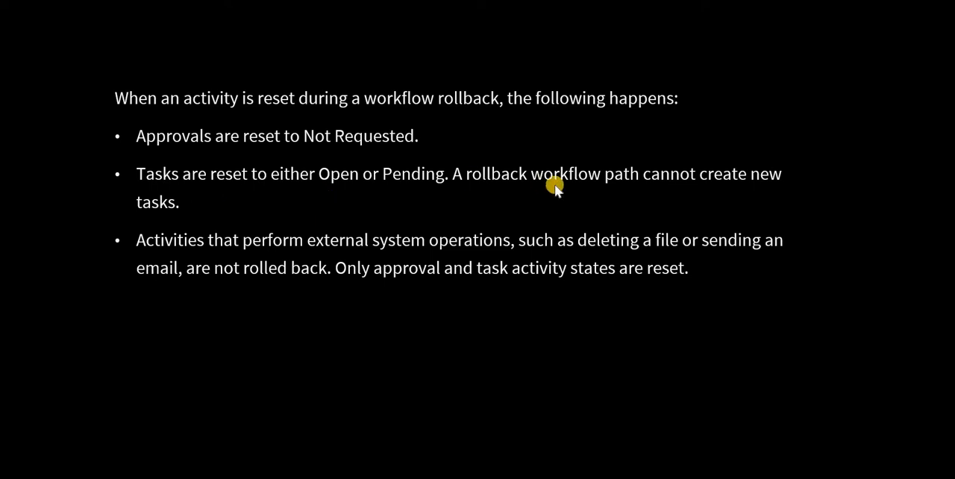
{"action": "mouse_move", "coordinate": [302, 287]}
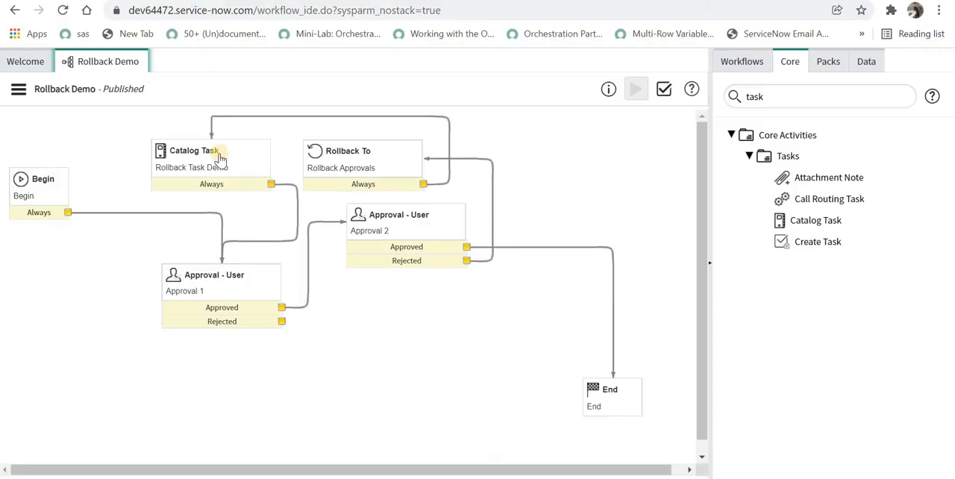
{"action": "mouse_move", "coordinate": [104, 62]}
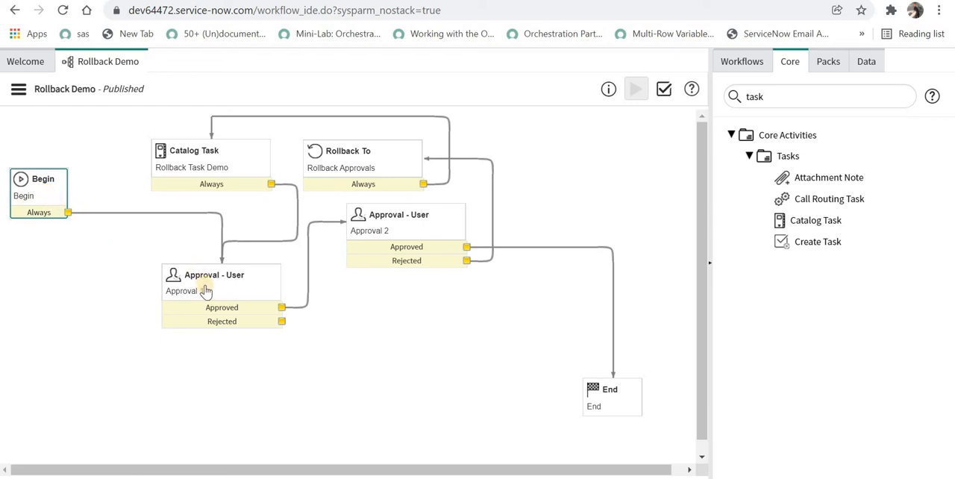
- Review the first approval activity's settings in the workflow and close them
{"action": "left_click", "coordinate": [221, 291]}
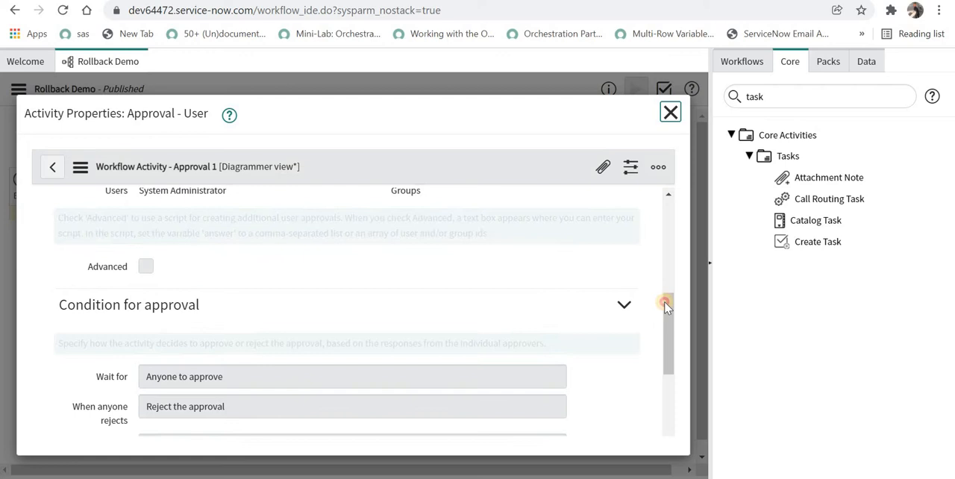
{"action": "scroll", "scroll_direction": "up", "scroll_amount": 3}
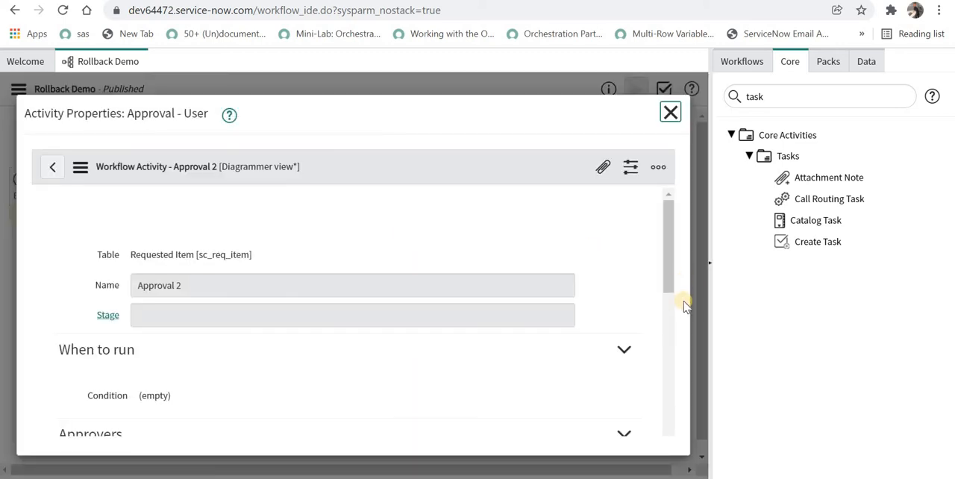
{"action": "scroll", "scroll_direction": "down", "scroll_amount": 3}
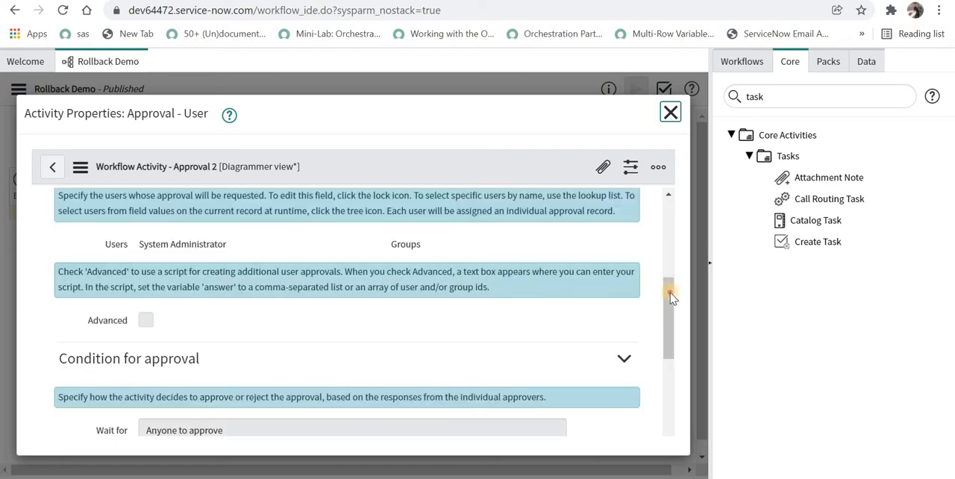
{"action": "left_click", "coordinate": [670, 112]}
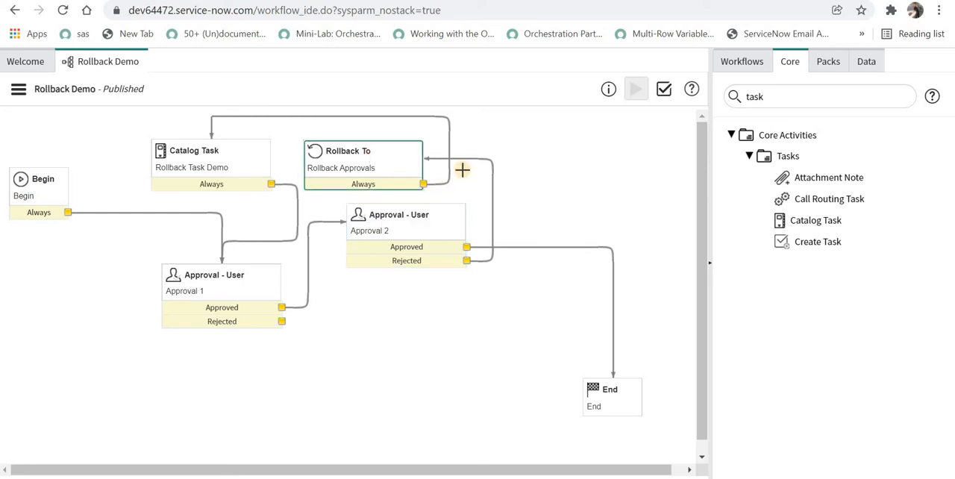
{"action": "mouse_move", "coordinate": [209, 168]}
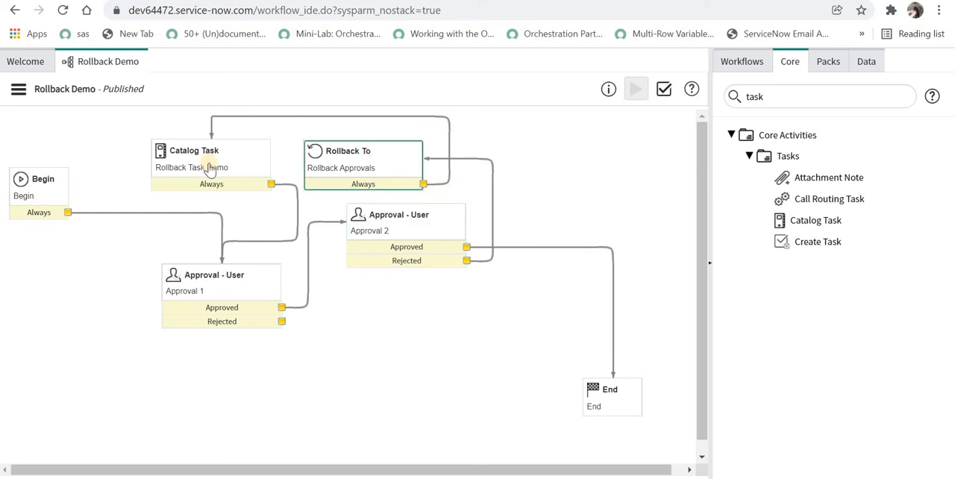
{"action": "mouse_move", "coordinate": [310, 236]}
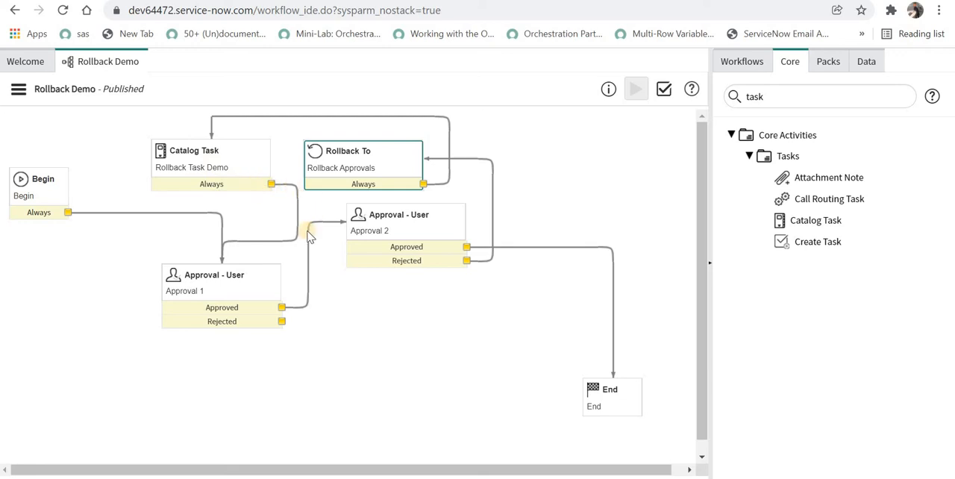
{"action": "mouse_move", "coordinate": [227, 280]}
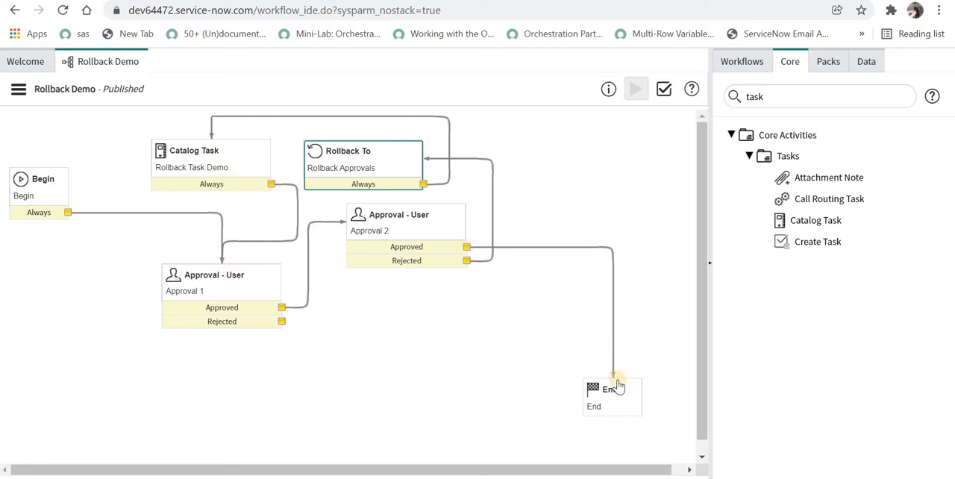
{"action": "mouse_move", "coordinate": [209, 299]}
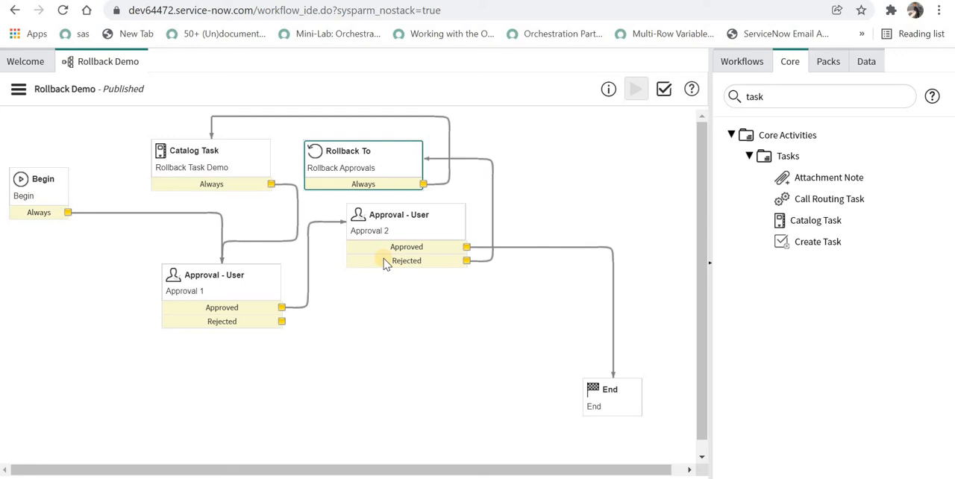
{"action": "mouse_move", "coordinate": [394, 236]}
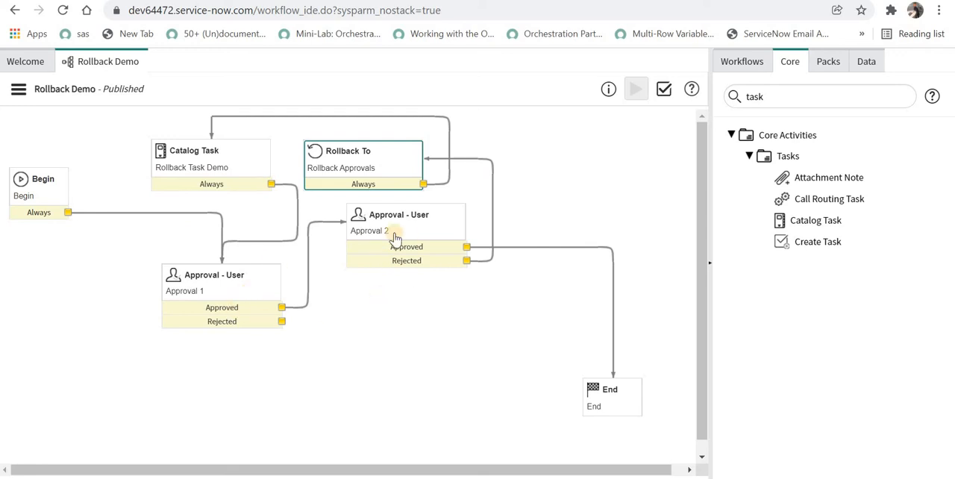
{"action": "mouse_move", "coordinate": [221, 182]}
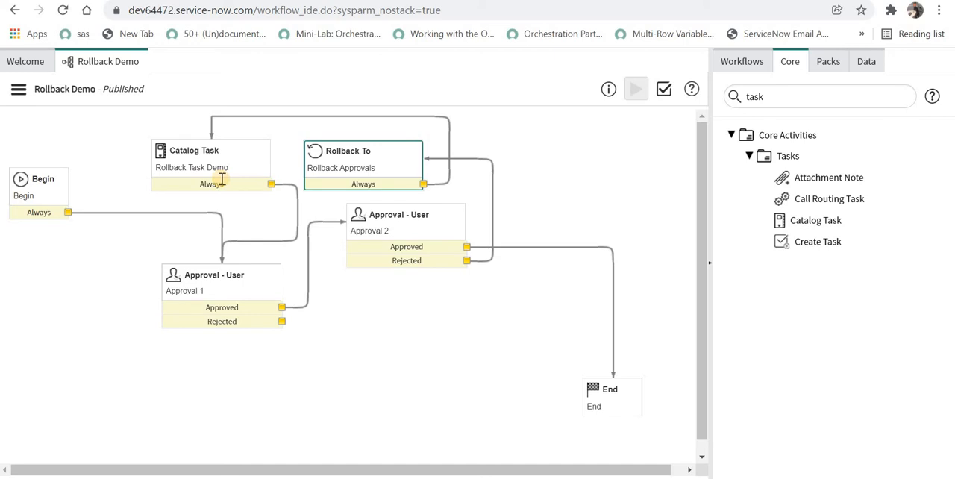
{"action": "mouse_move", "coordinate": [398, 278]}
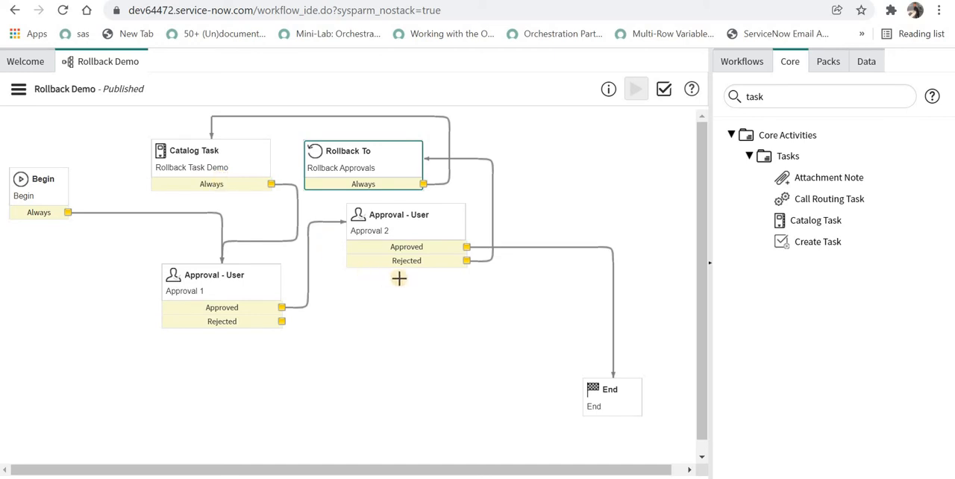
{"action": "mouse_move", "coordinate": [224, 173]}
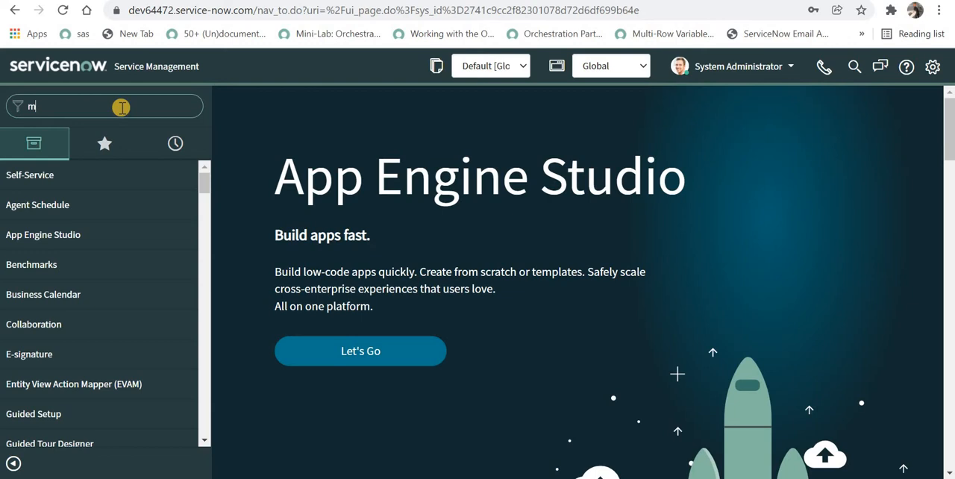
- Filter the navigator for Maintain Items and open the Rollback Demo Item catalog item
{"action": "type", "text": "aintain"}
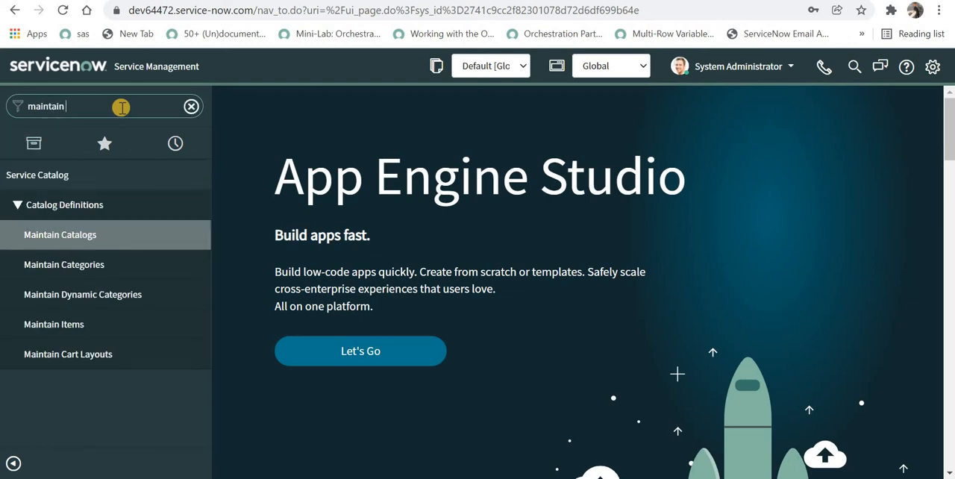
{"action": "type", "text": "it"}
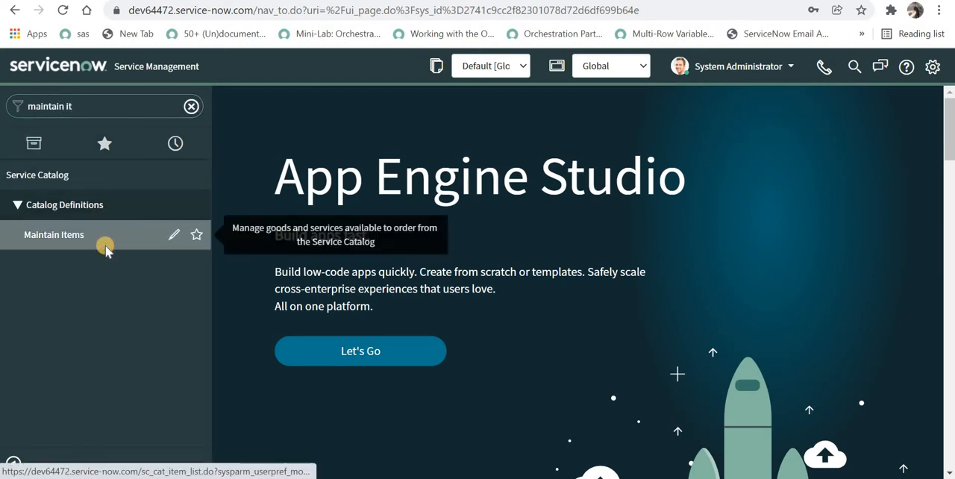
{"action": "left_click", "coordinate": [53, 234]}
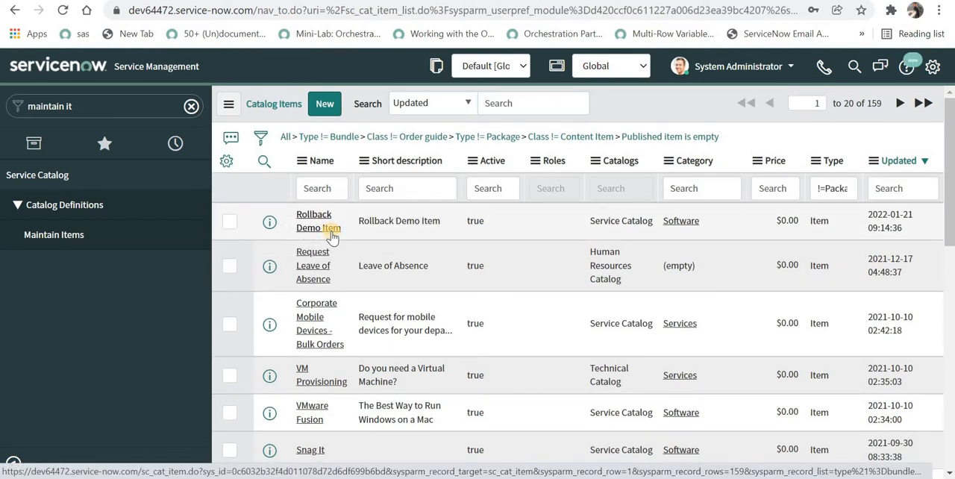
{"action": "left_click", "coordinate": [313, 220]}
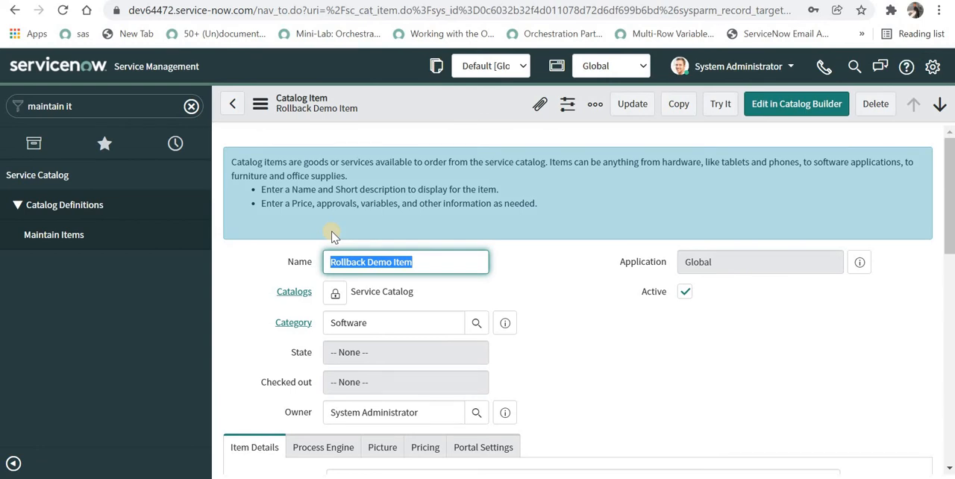
{"action": "mouse_move", "coordinate": [701, 245]}
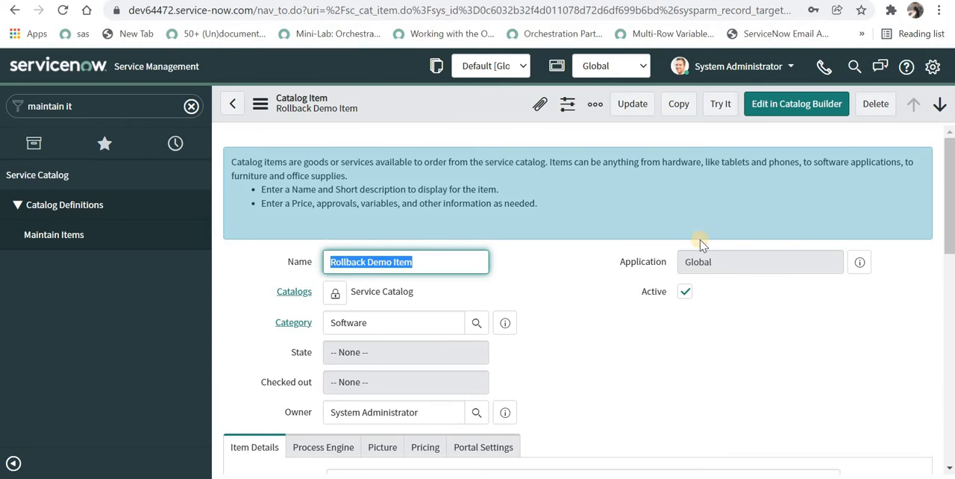
{"action": "mouse_move", "coordinate": [700, 206]}
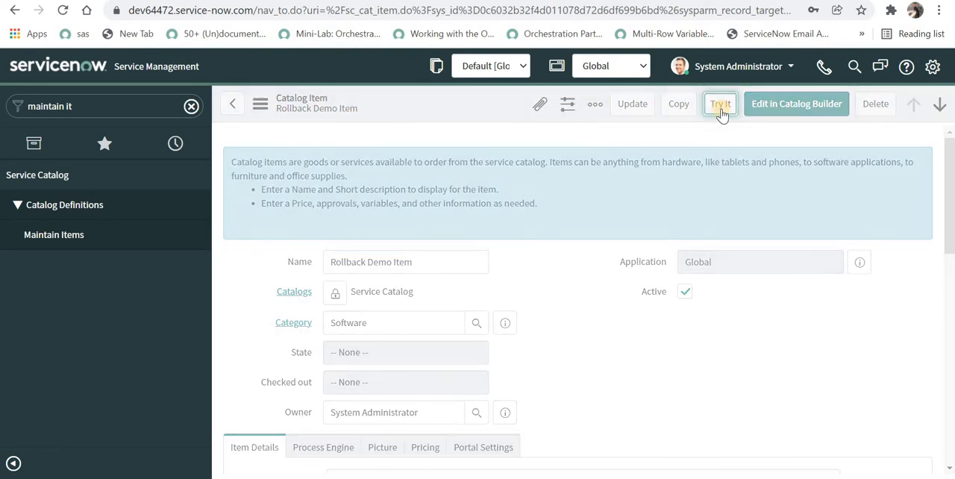
- Try the item, submit the order with Order Now, and open the ordered Rollback Demo Item
{"action": "left_click", "coordinate": [719, 102]}
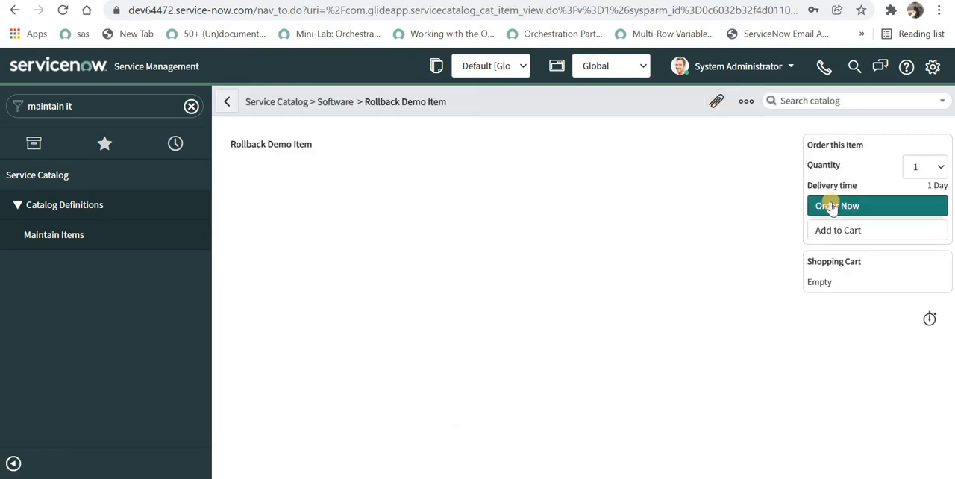
{"action": "left_click", "coordinate": [837, 206]}
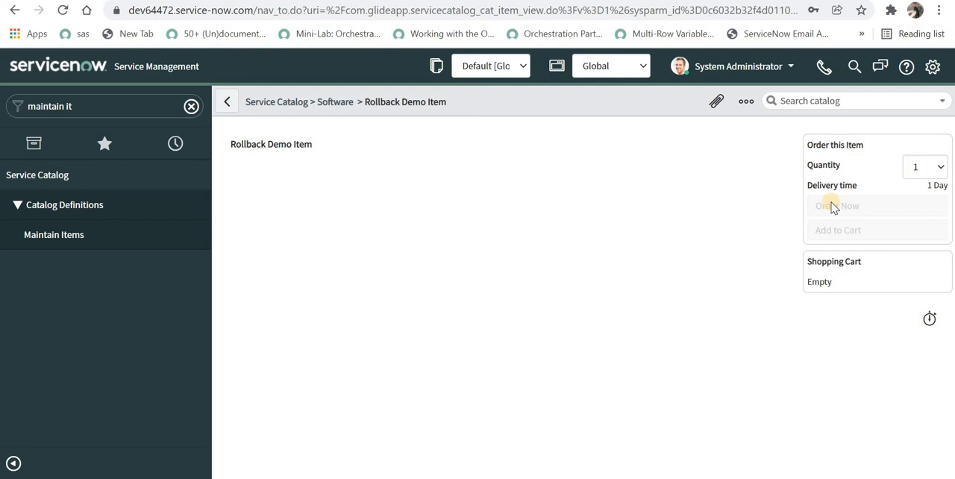
{"action": "left_click", "coordinate": [837, 206]}
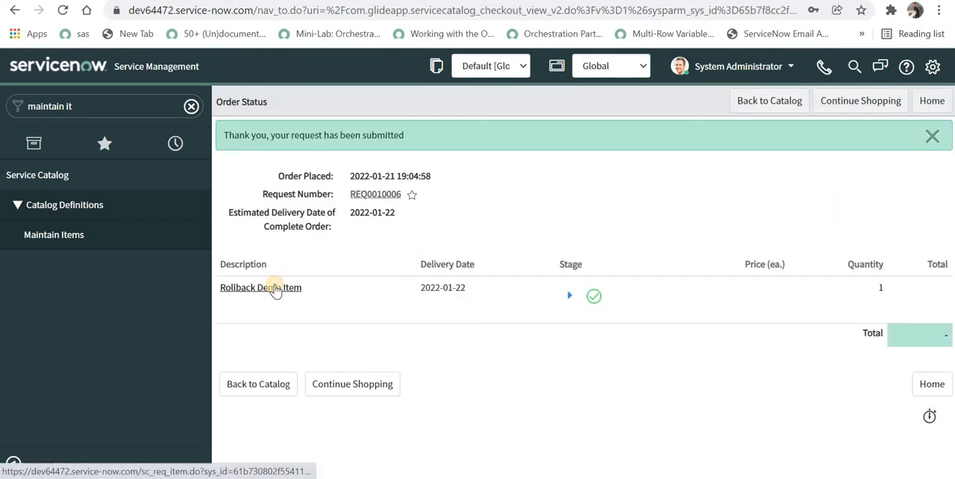
{"action": "left_click", "coordinate": [260, 286]}
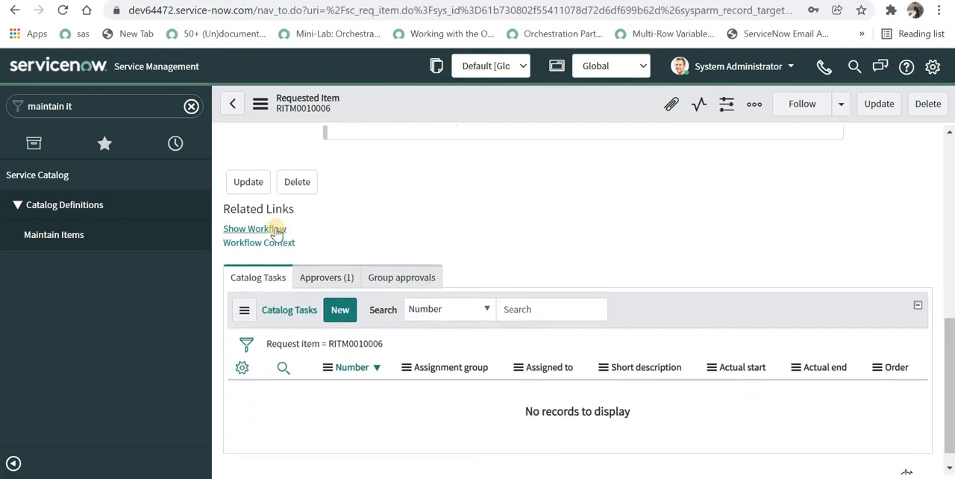
- Show the workflow, then approve the pending System Administrator approval from the Approvers list
{"action": "left_click", "coordinate": [253, 230]}
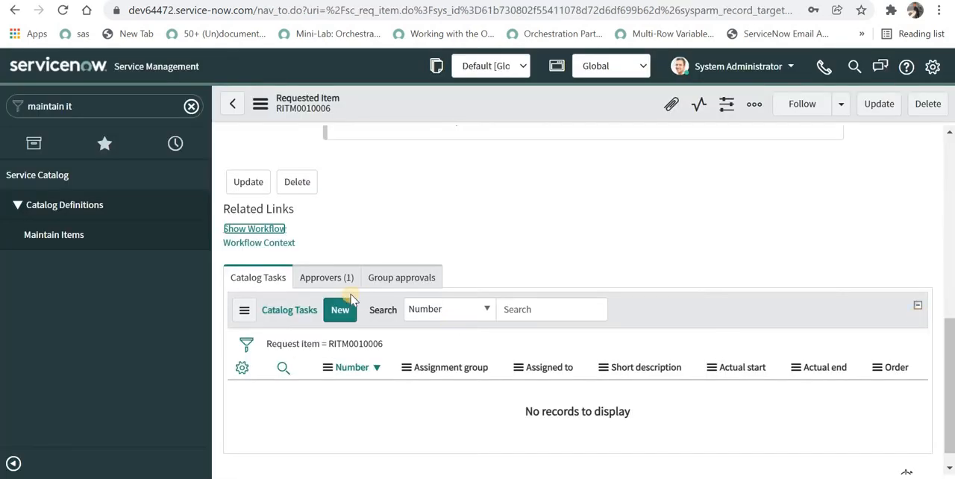
{"action": "left_click", "coordinate": [325, 278]}
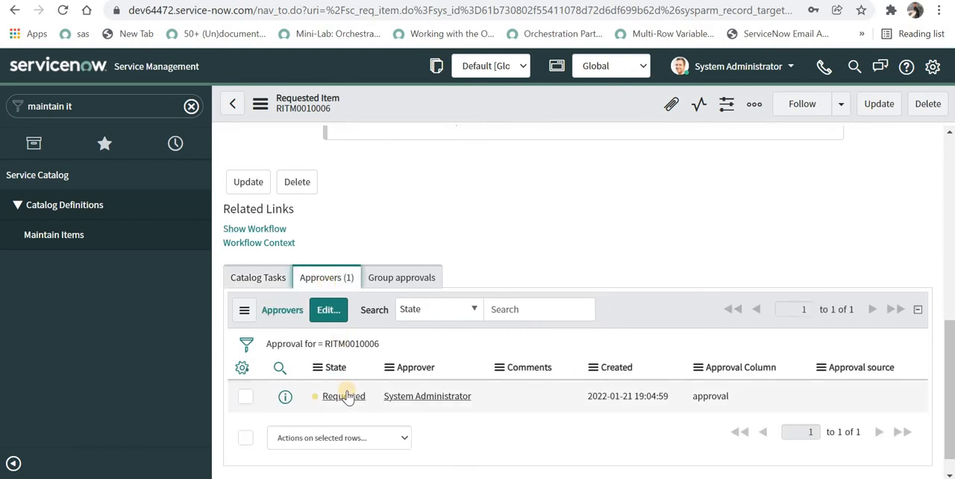
{"action": "right_click", "coordinate": [343, 395]}
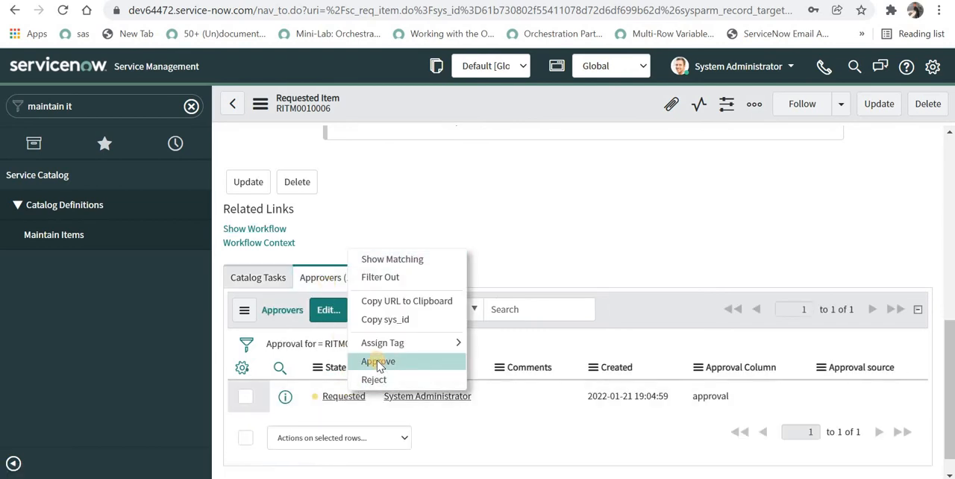
{"action": "left_click", "coordinate": [378, 361]}
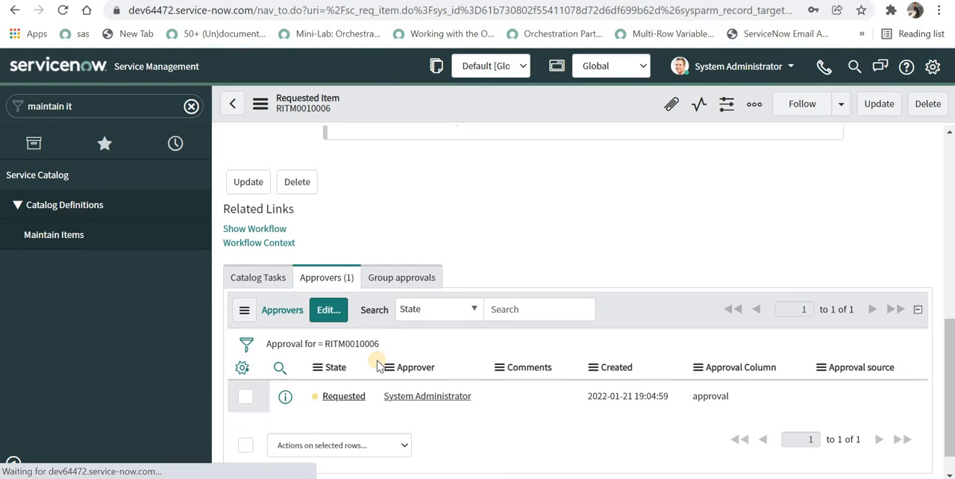
- Refresh the running workflow context diagram and return to RITM0010006's approvals
{"action": "left_click", "coordinate": [254, 228]}
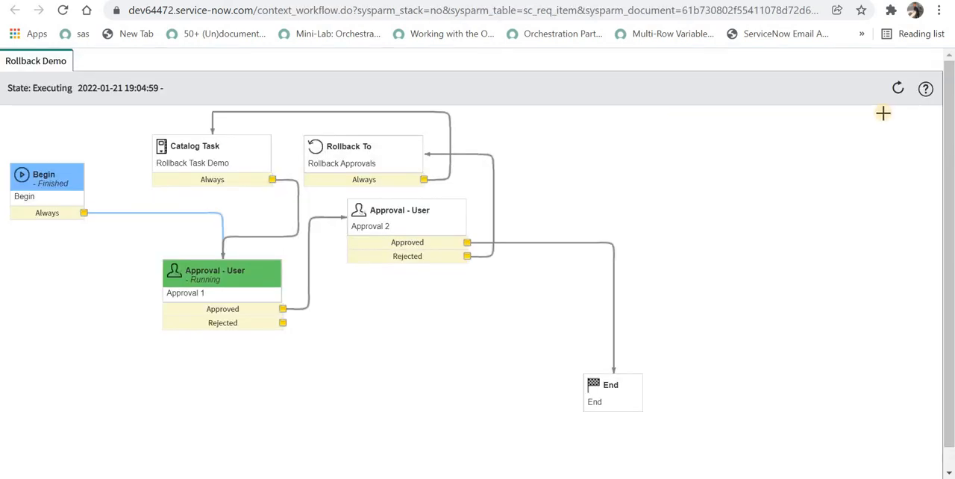
{"action": "left_click", "coordinate": [899, 88]}
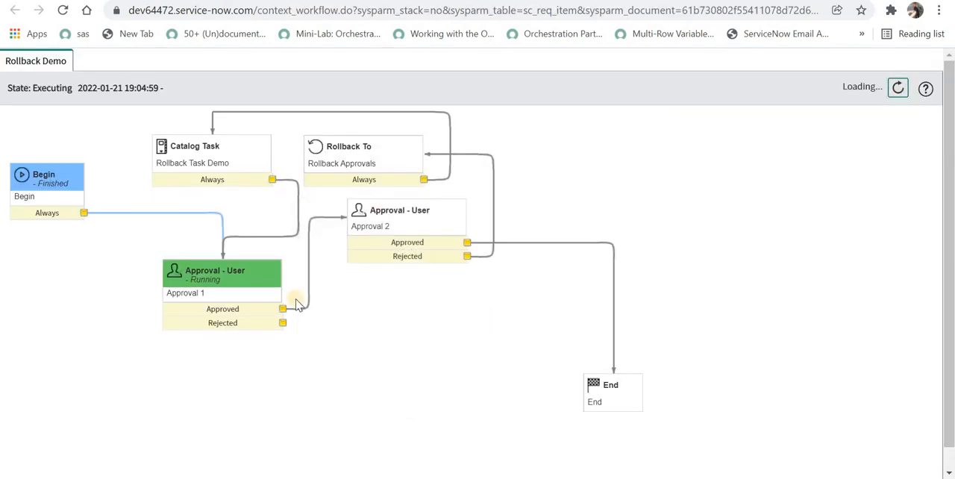
{"action": "left_click", "coordinate": [898, 87]}
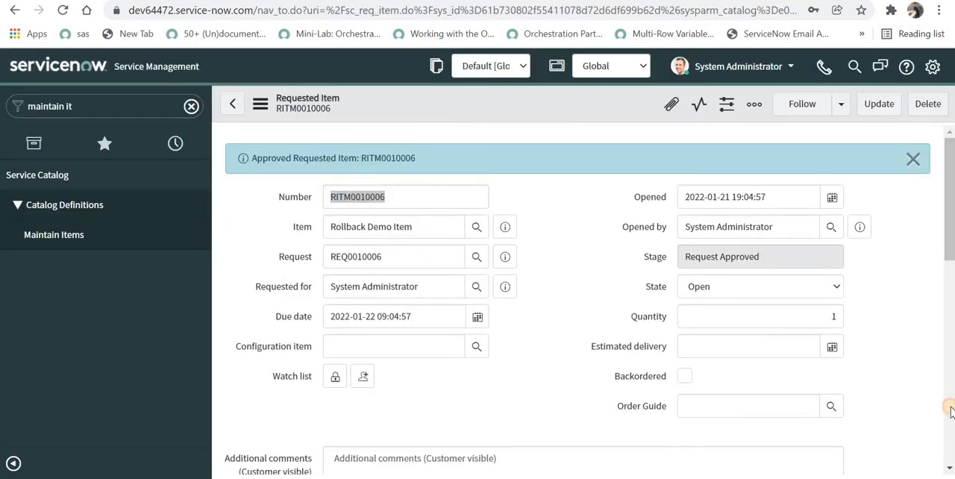
{"action": "scroll", "scroll_direction": "down", "scroll_amount": 3}
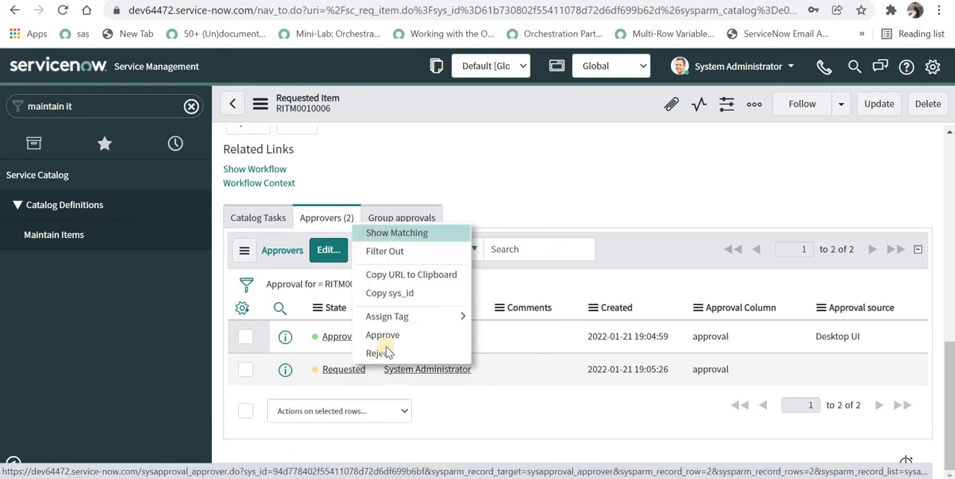
- Reject the second approval so the workflow rolls back, then view the Catalog Tasks list
{"action": "left_click", "coordinate": [382, 334]}
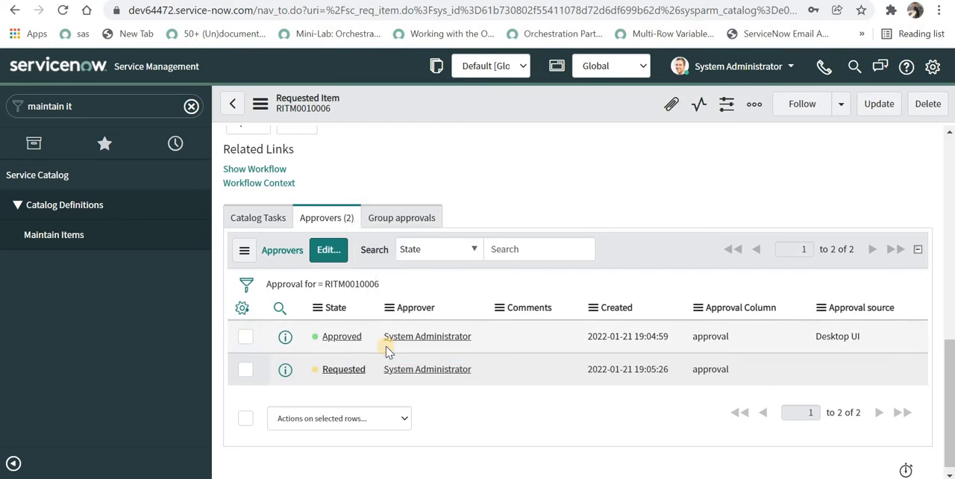
{"action": "left_click", "coordinate": [254, 169]}
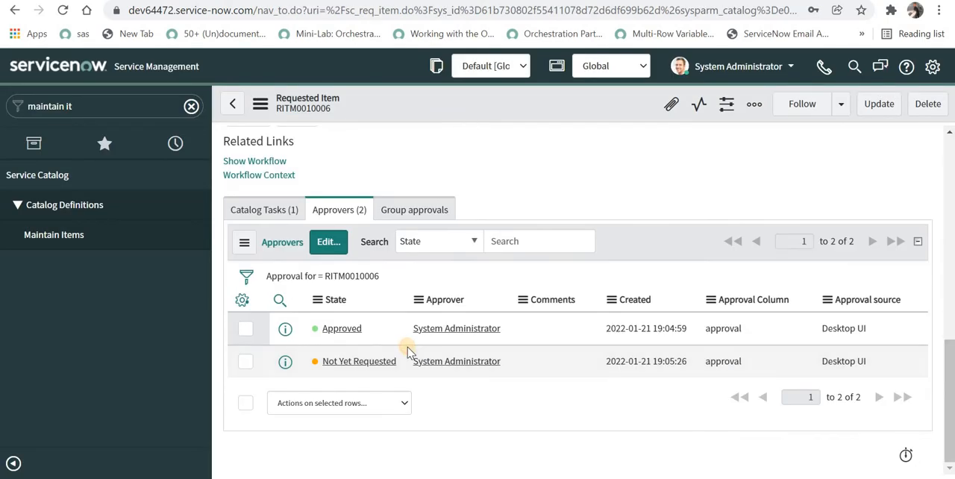
{"action": "left_click", "coordinate": [342, 328]}
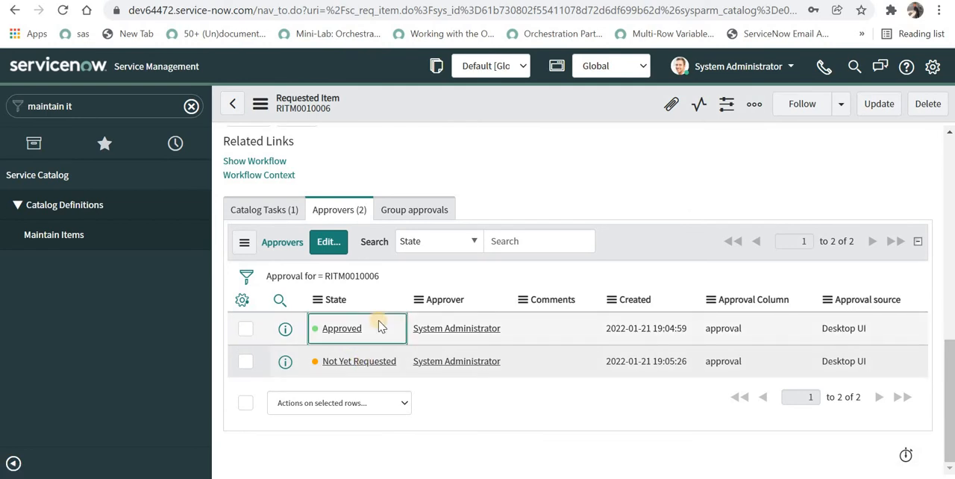
{"action": "mouse_move", "coordinate": [382, 376]}
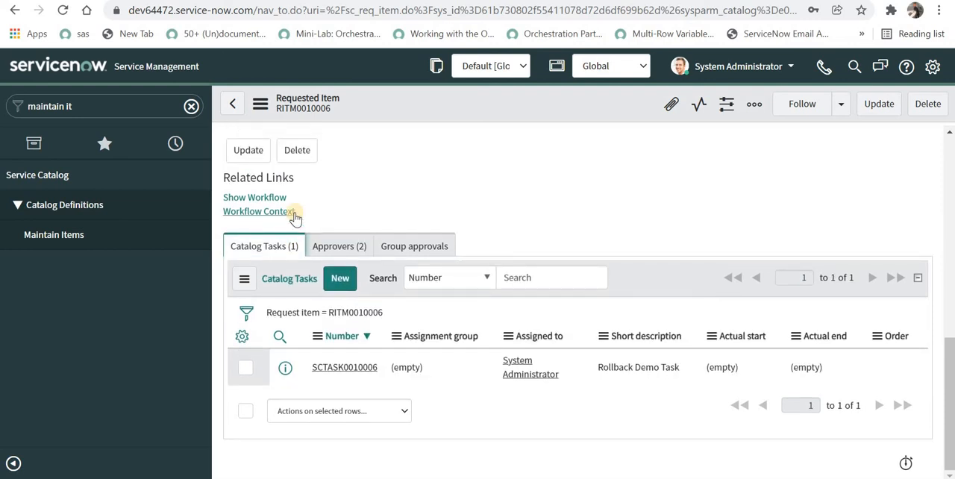
{"action": "mouse_move", "coordinate": [351, 358]}
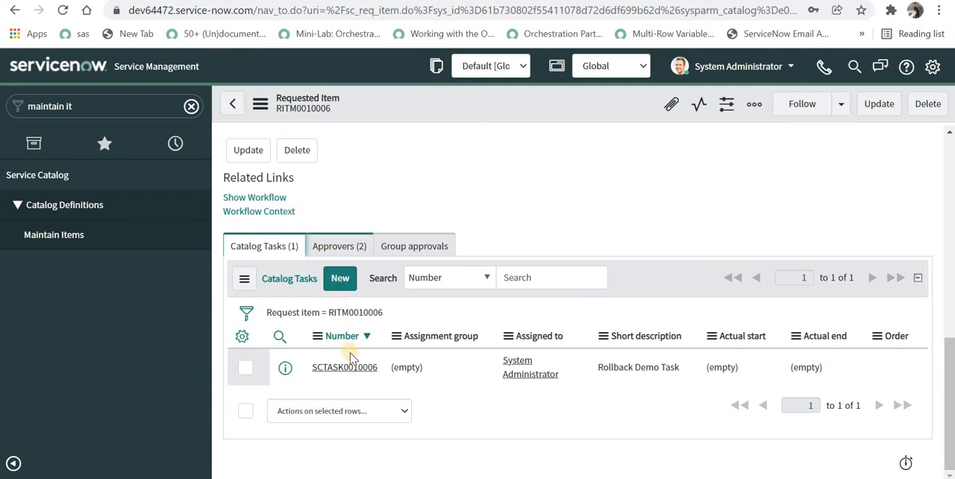
{"action": "mouse_move", "coordinate": [343, 368]}
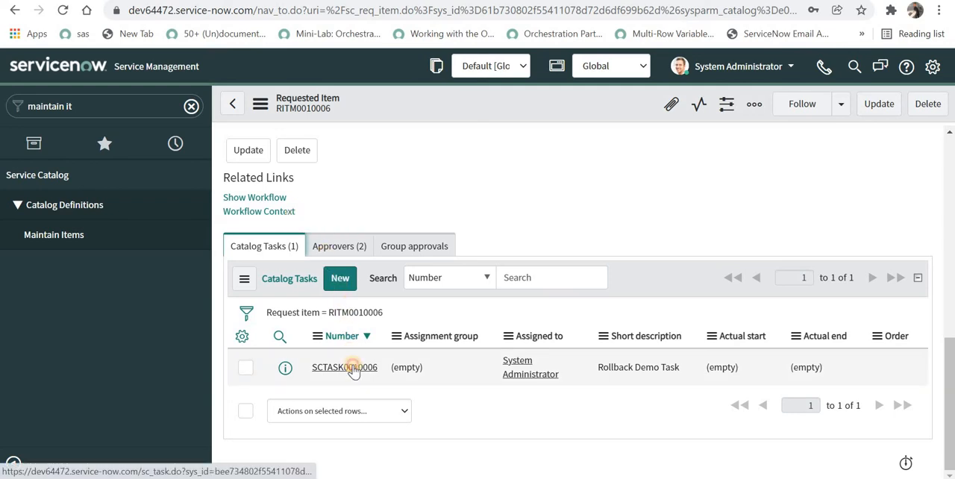
- Open the rollback catalog task SCTASK0010006 from the Catalog Tasks list
{"action": "left_click", "coordinate": [343, 368]}
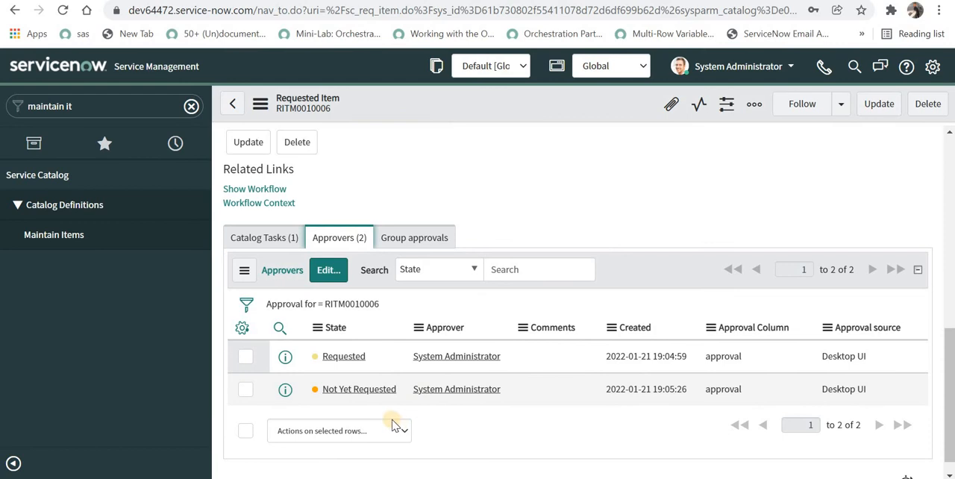
{"action": "mouse_move", "coordinate": [366, 365]}
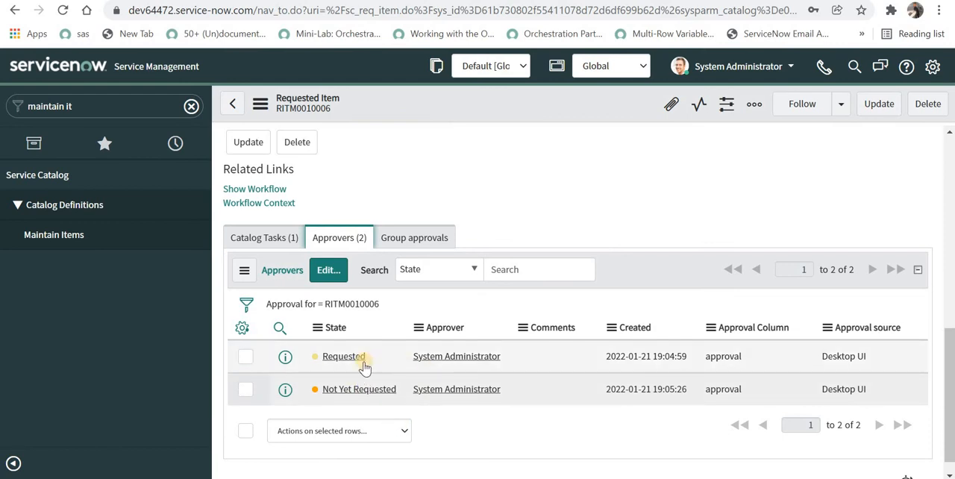
{"action": "mouse_move", "coordinate": [423, 404]}
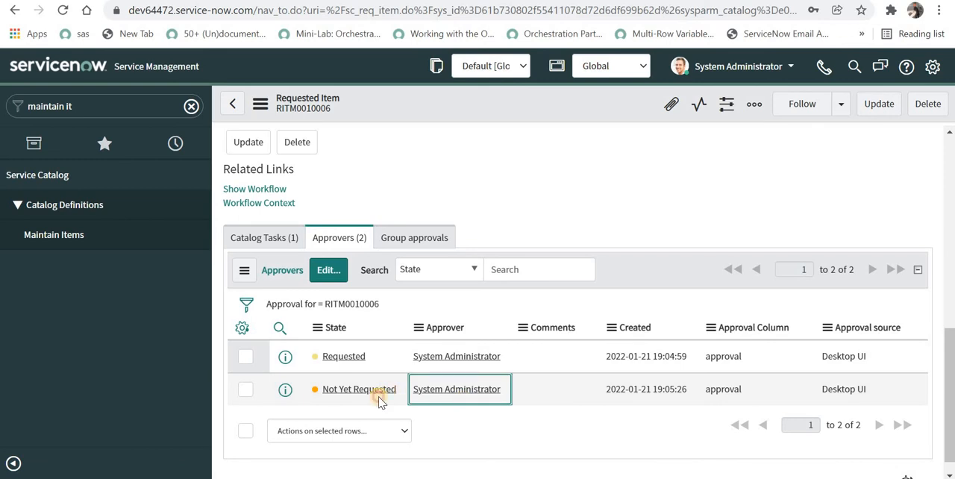
- Approve the reset first approval again from the Approvers list
{"action": "left_click", "coordinate": [358, 388]}
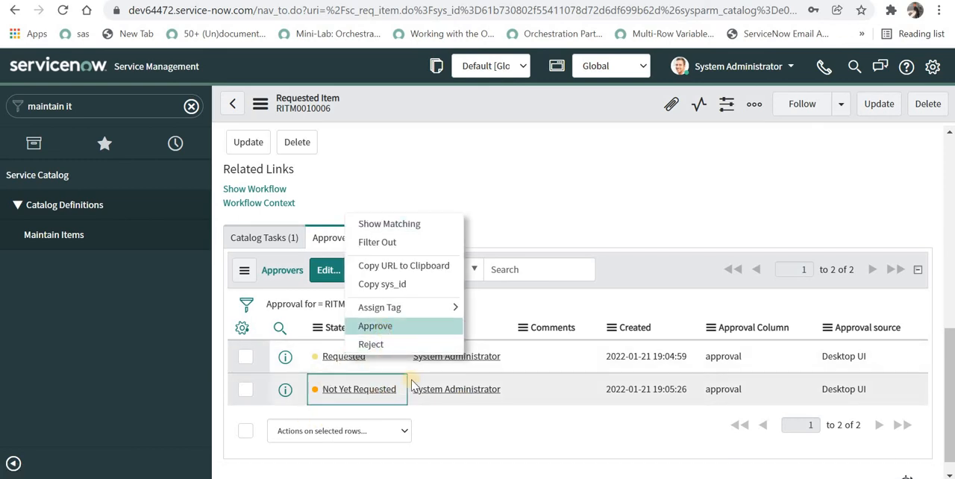
{"action": "left_click", "coordinate": [376, 325]}
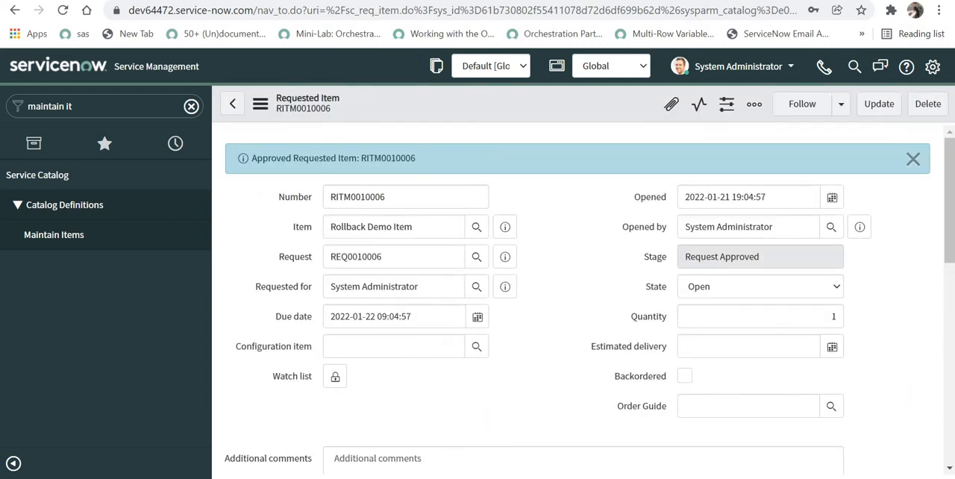
{"action": "scroll", "scroll_direction": "down", "scroll_amount": 3}
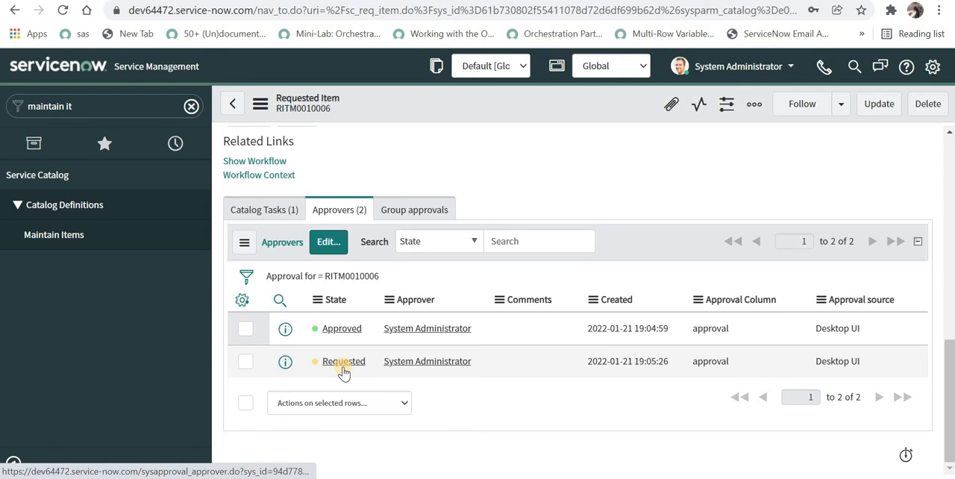
- Reject the still-pending approval so both approvals return to Not Yet Requested
{"action": "right_click", "coordinate": [344, 361]}
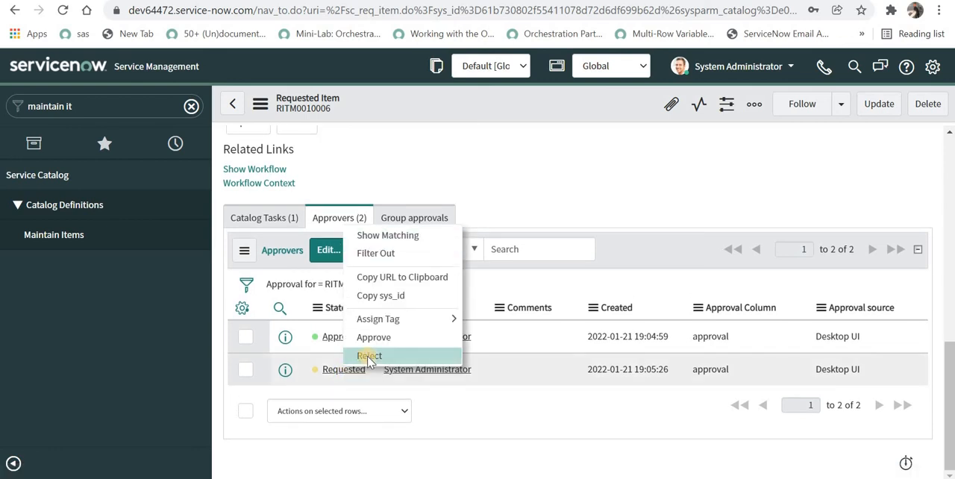
{"action": "left_click", "coordinate": [368, 356]}
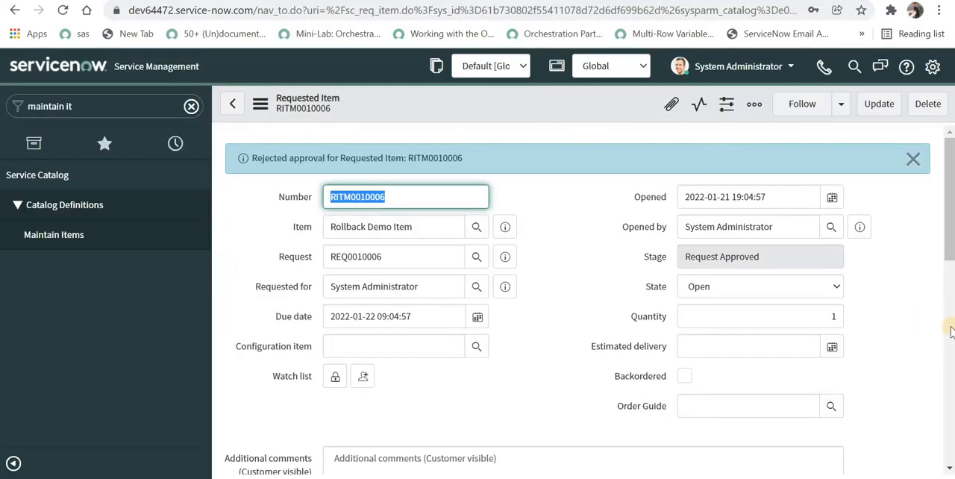
{"action": "scroll", "scroll_direction": "down", "scroll_amount": 3}
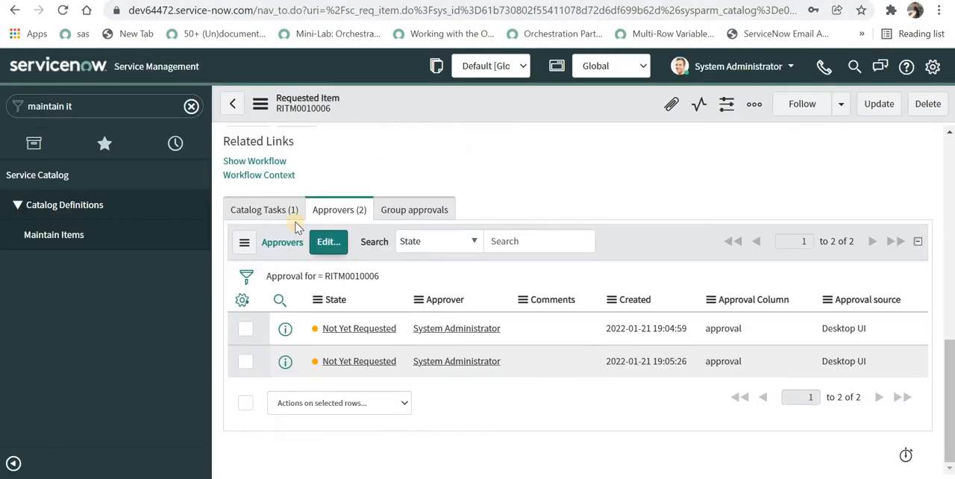
{"action": "left_click", "coordinate": [262, 209]}
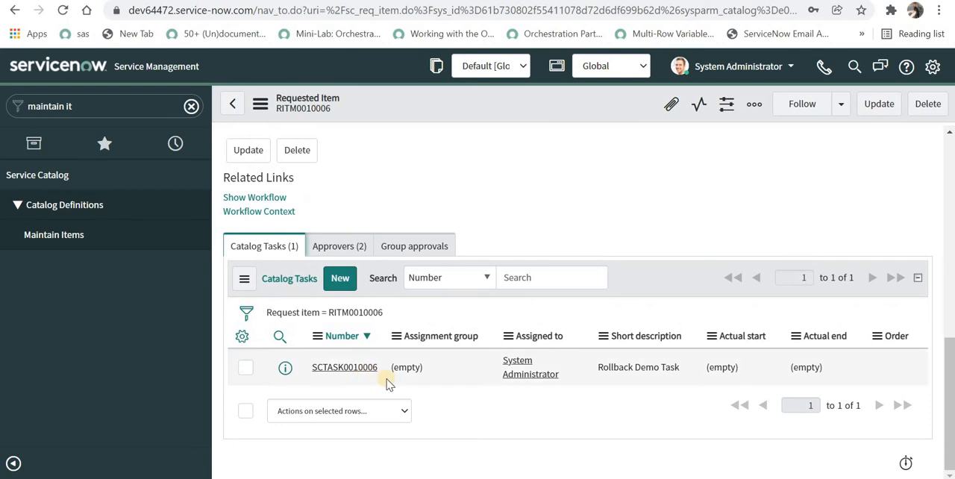
{"action": "left_click", "coordinate": [343, 367]}
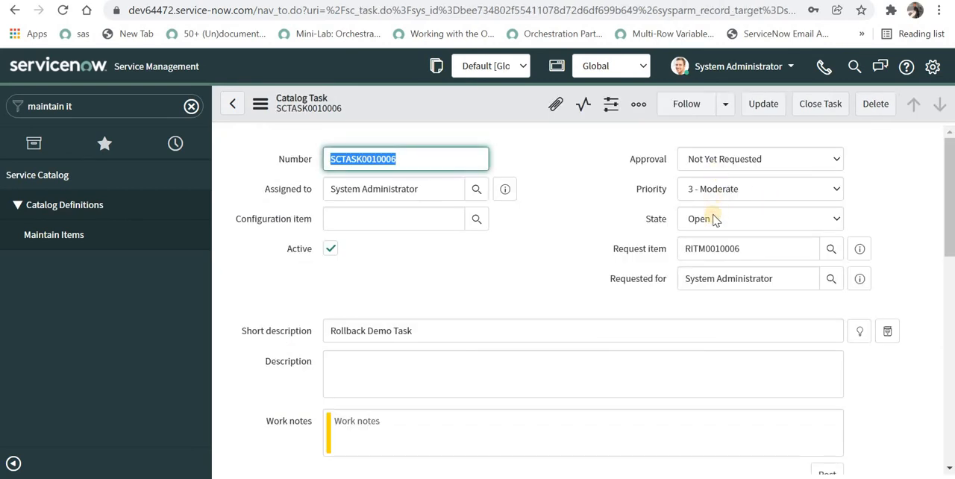
{"action": "scroll", "scroll_direction": "down", "scroll_amount": 3}
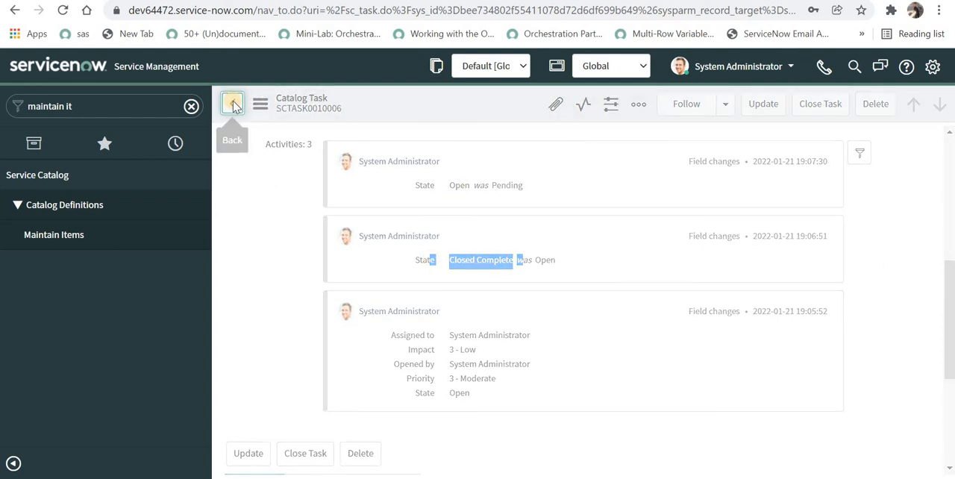
{"action": "left_click", "coordinate": [233, 103]}
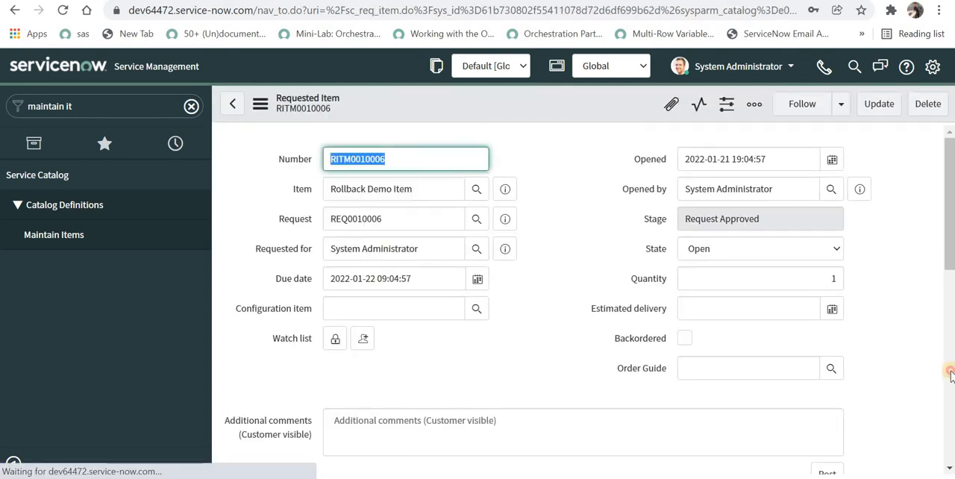
{"action": "scroll", "scroll_direction": "down", "scroll_amount": 3}
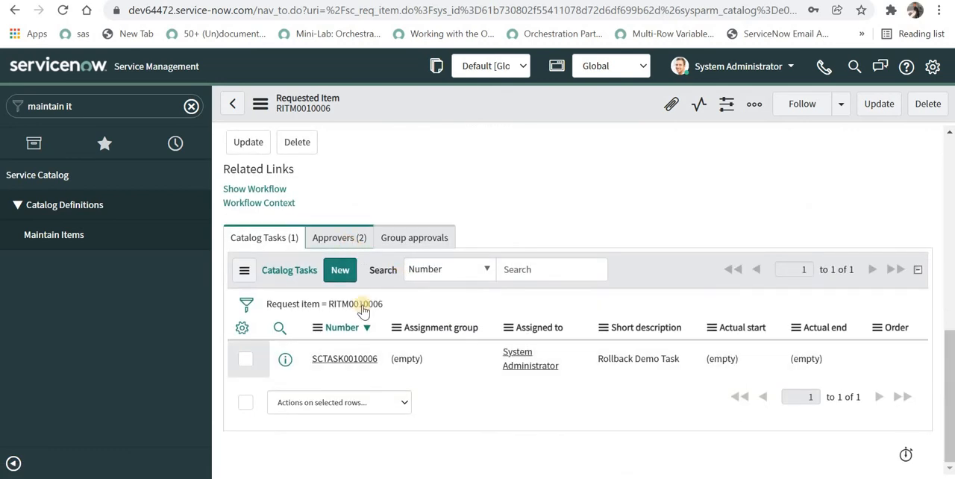
{"action": "left_click", "coordinate": [339, 238]}
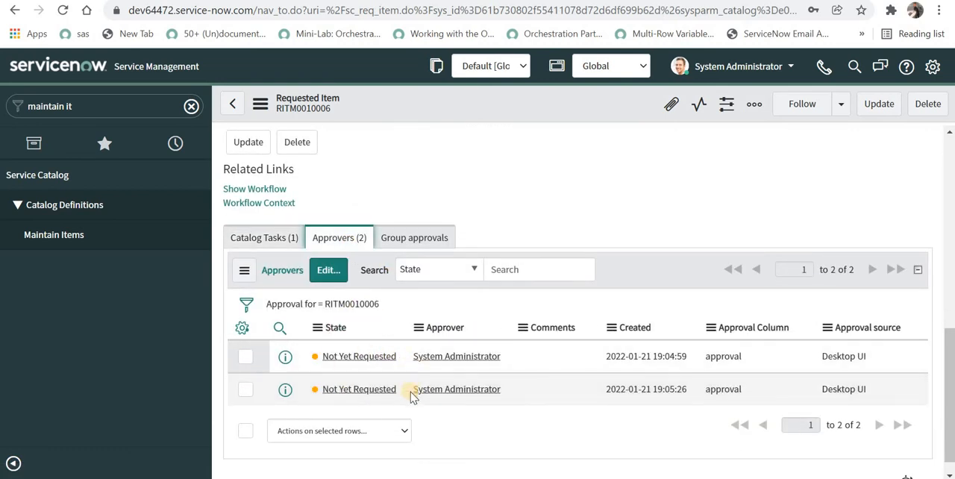
{"action": "mouse_move", "coordinate": [334, 334]}
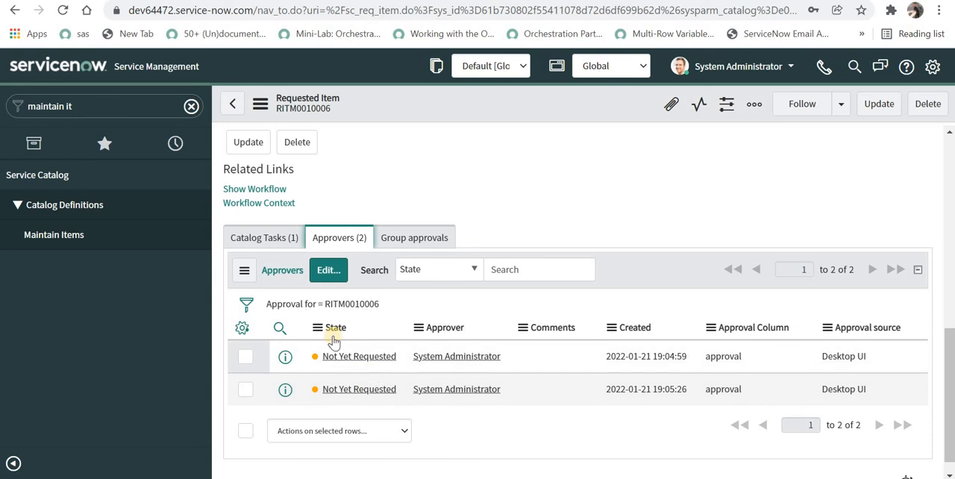
{"action": "left_click", "coordinate": [262, 238]}
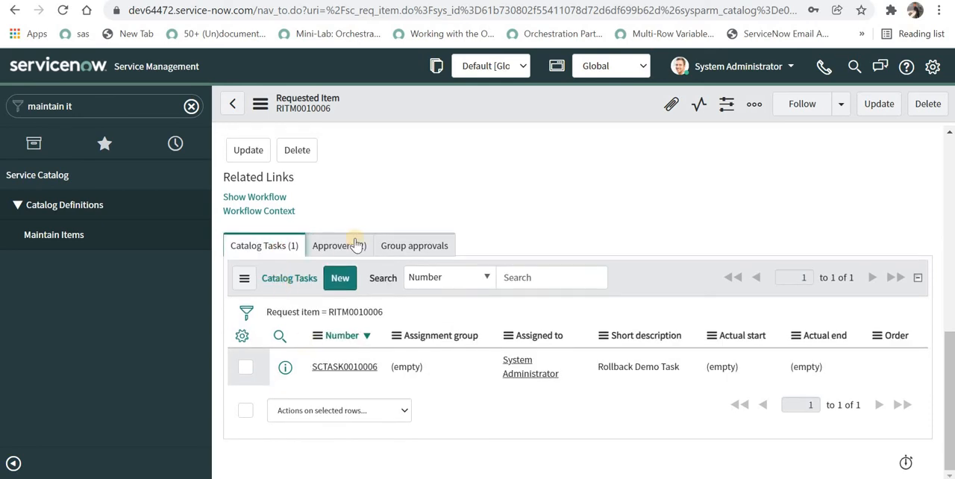
{"action": "left_click", "coordinate": [338, 245]}
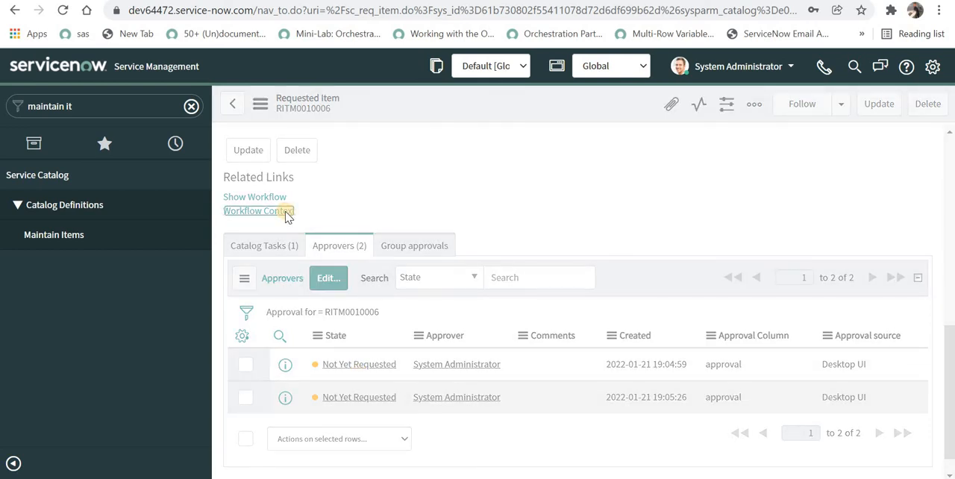
- Review the workflow context's eight transitions, highlighting those into Approval 2 and Rollback Task Demo
{"action": "left_click", "coordinate": [254, 211]}
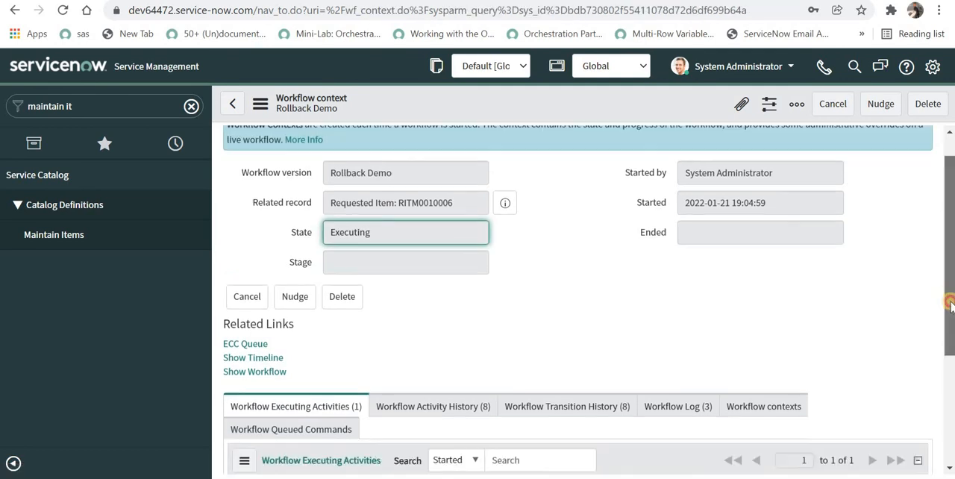
{"action": "scroll", "scroll_direction": "down", "scroll_amount": 3}
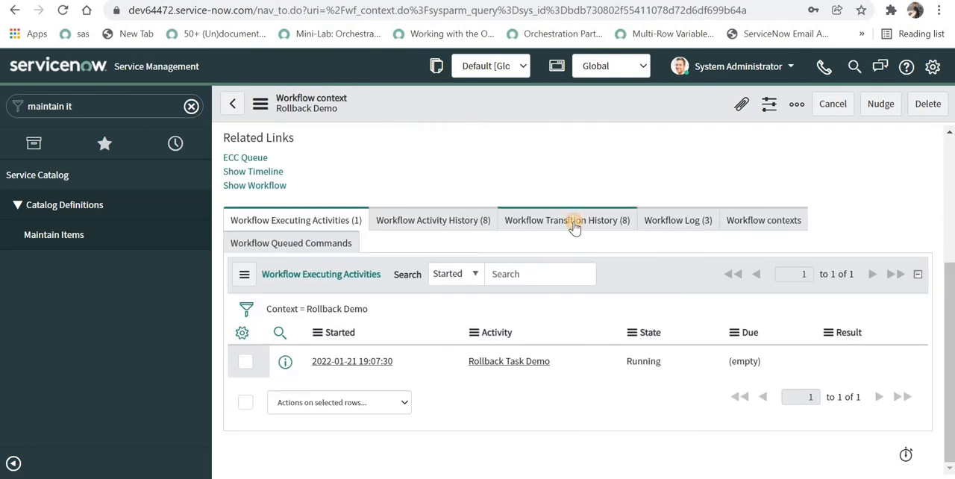
{"action": "left_click", "coordinate": [561, 220]}
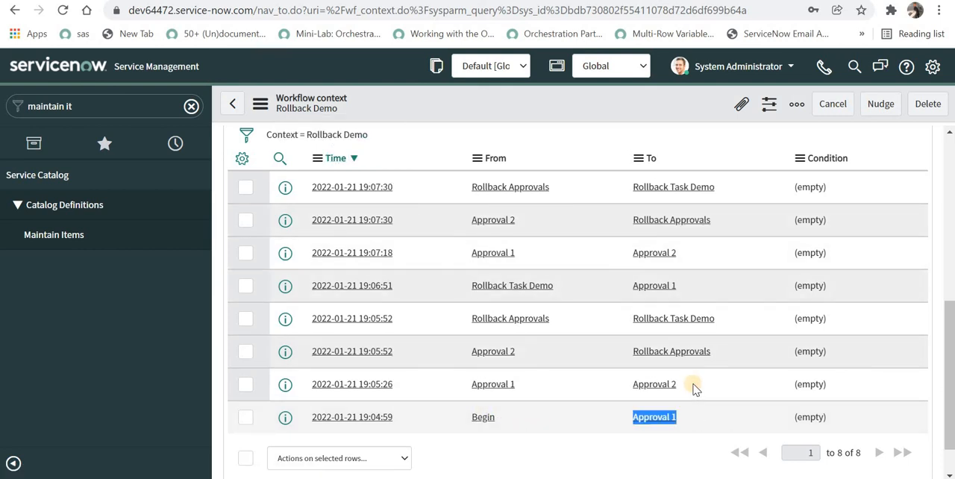
{"action": "left_click", "coordinate": [654, 383]}
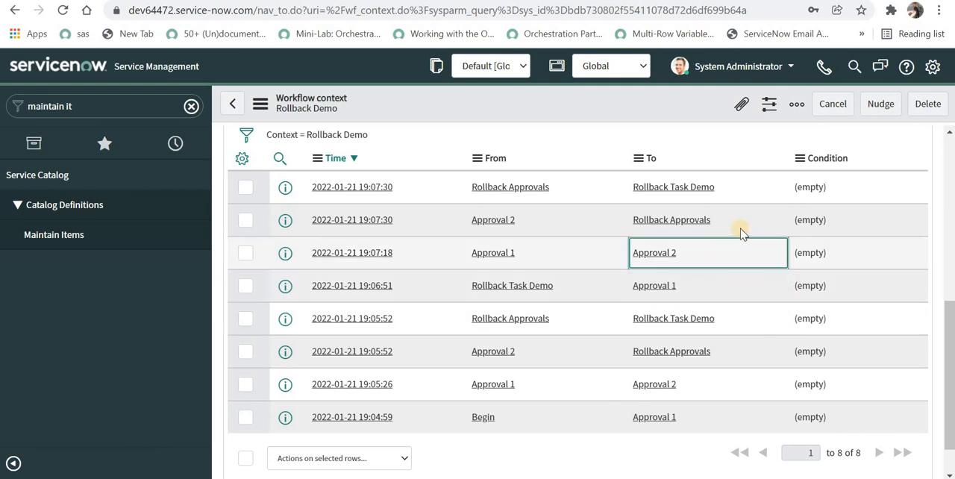
{"action": "left_click", "coordinate": [708, 219]}
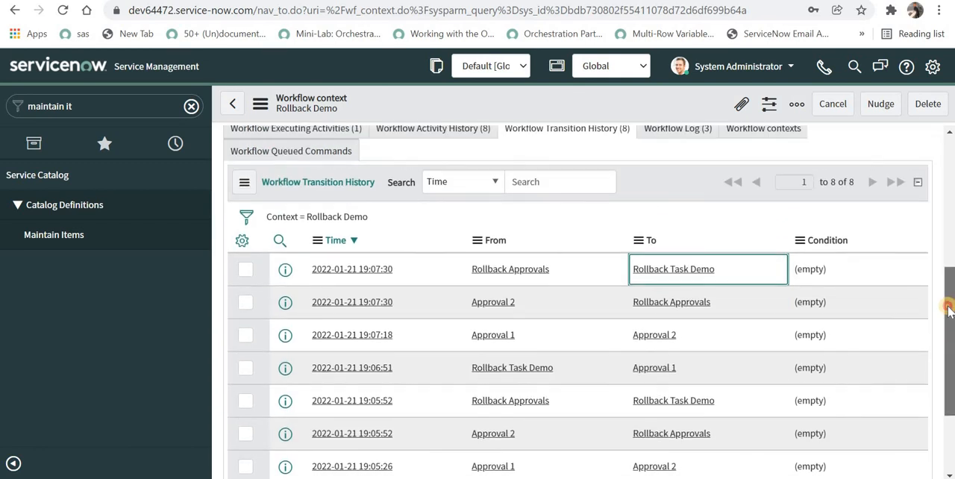
{"action": "scroll", "scroll_direction": "up", "scroll_amount": 3}
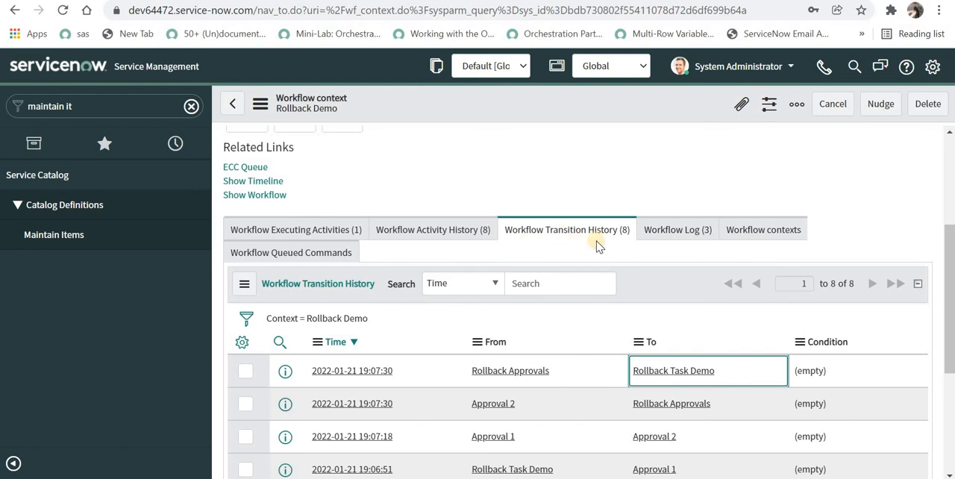
{"action": "mouse_move", "coordinate": [433, 229]}
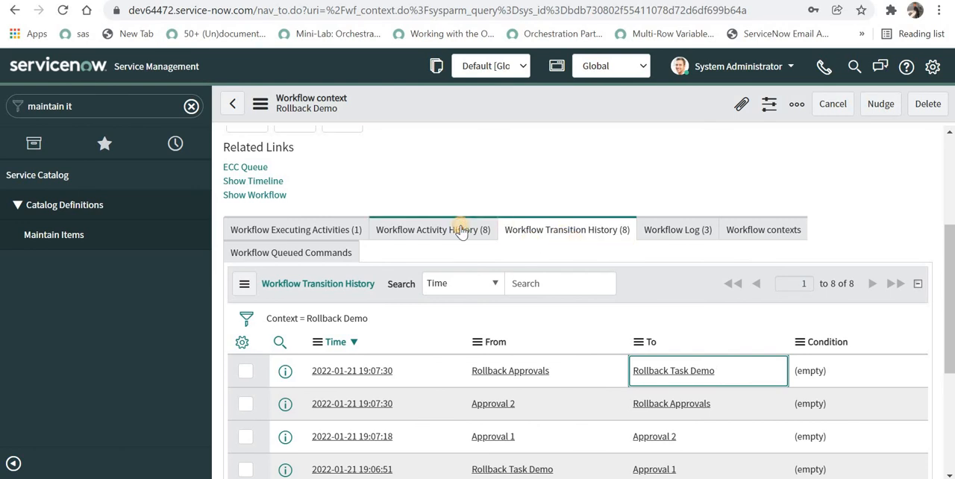
- Review the Workflow Activity History's eight entries with both approvals rejected and restarted
{"action": "left_click", "coordinate": [433, 230]}
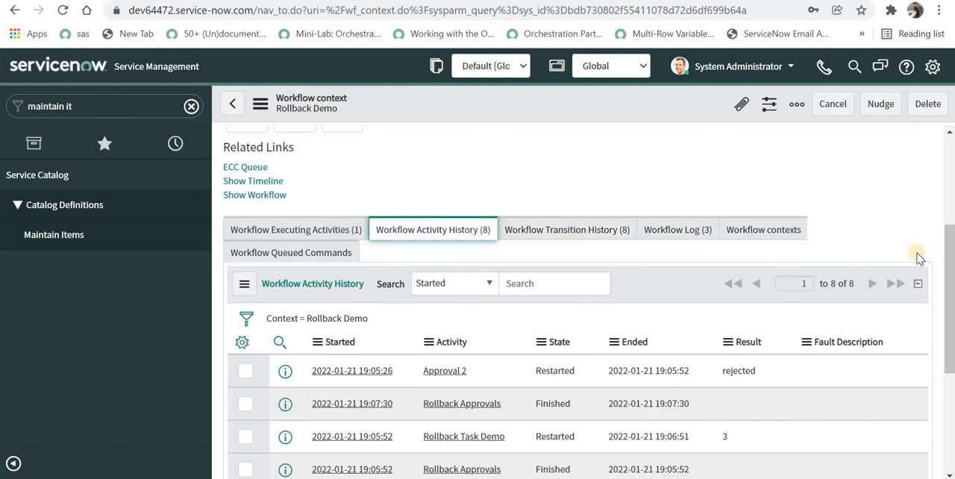
{"action": "scroll", "scroll_direction": "down", "scroll_amount": 3}
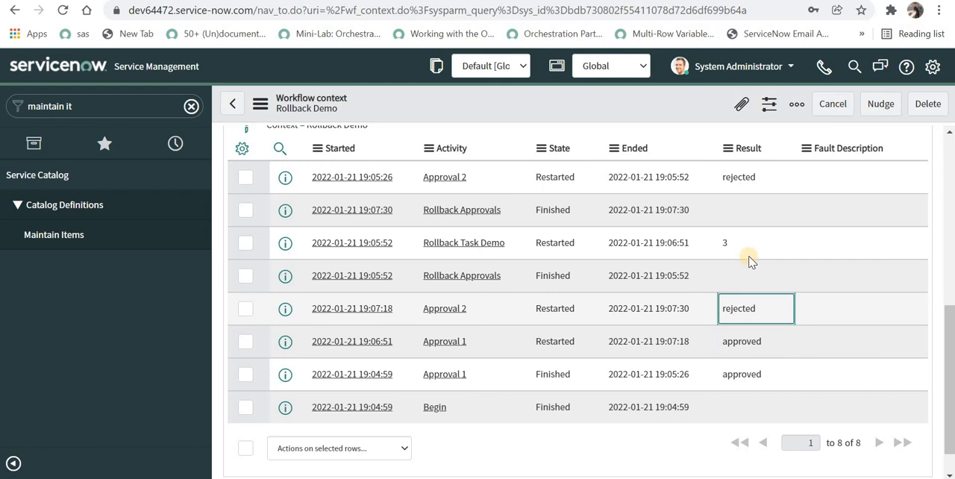
{"action": "scroll", "scroll_direction": "up", "scroll_amount": 3}
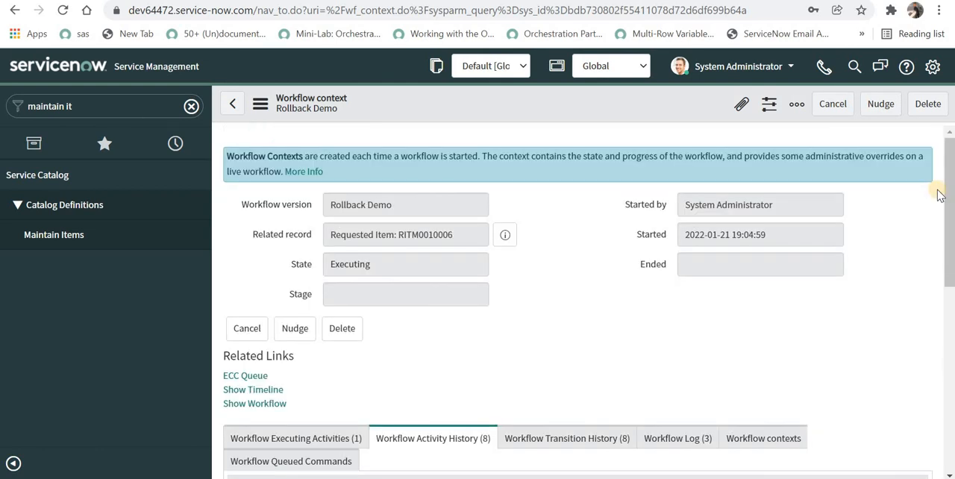